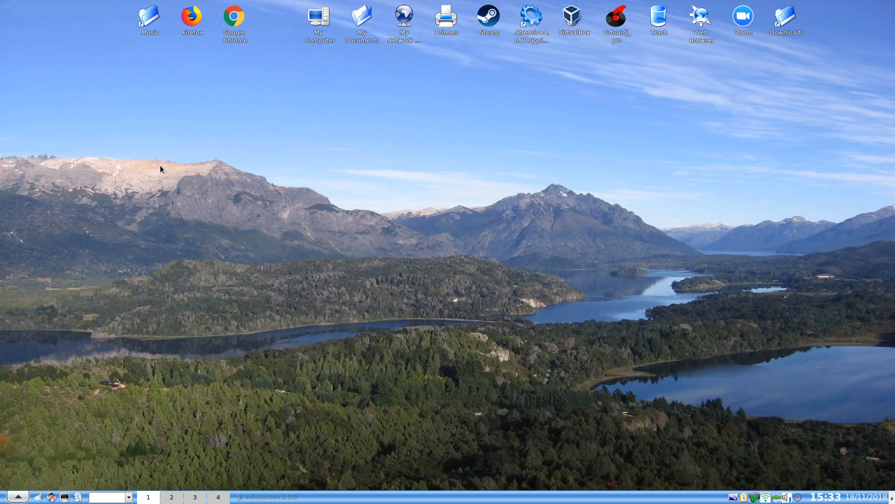
pyautogui.moveTo(353, 158)
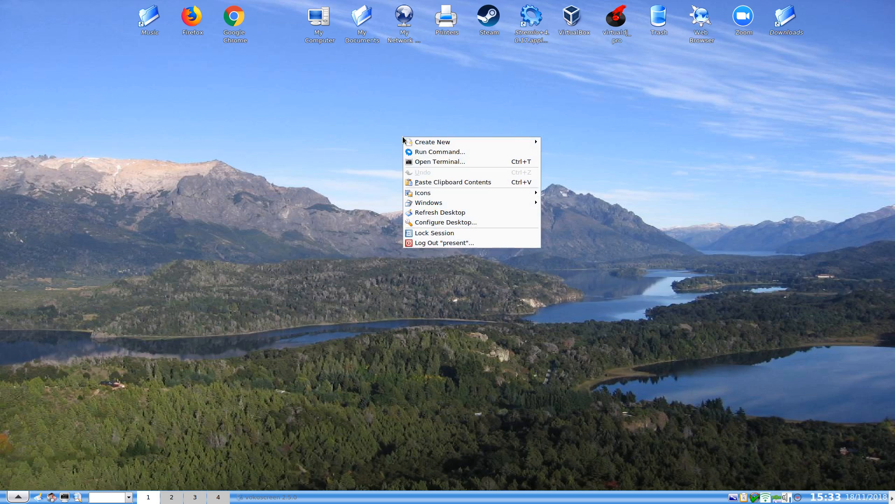
pyautogui.moveTo(373, 128)
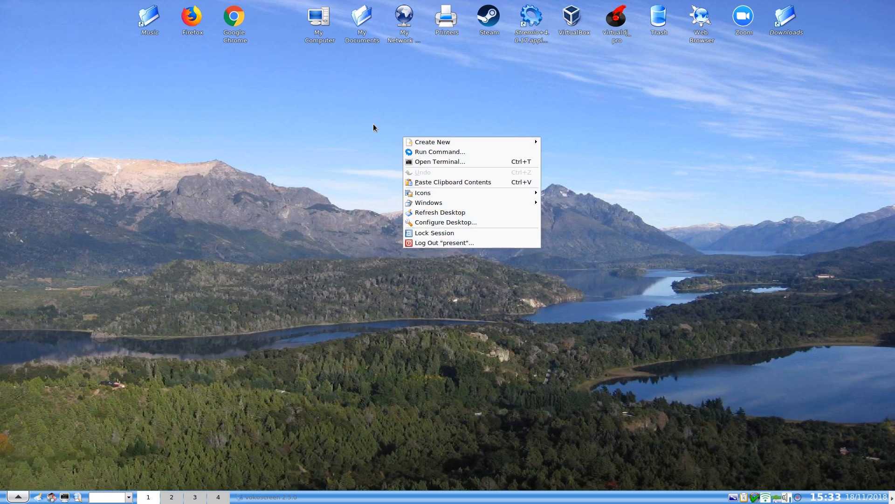
pyautogui.moveTo(403, 136)
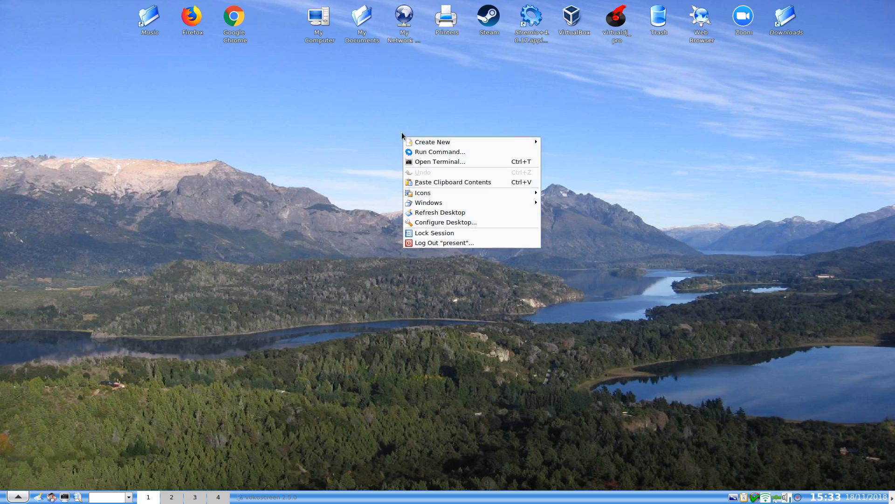
pyautogui.moveTo(430, 131)
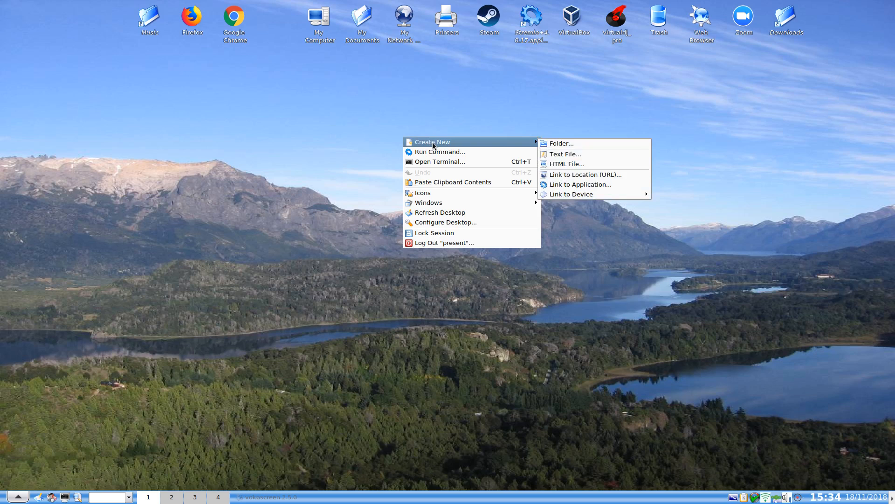
pyautogui.moveTo(565, 154)
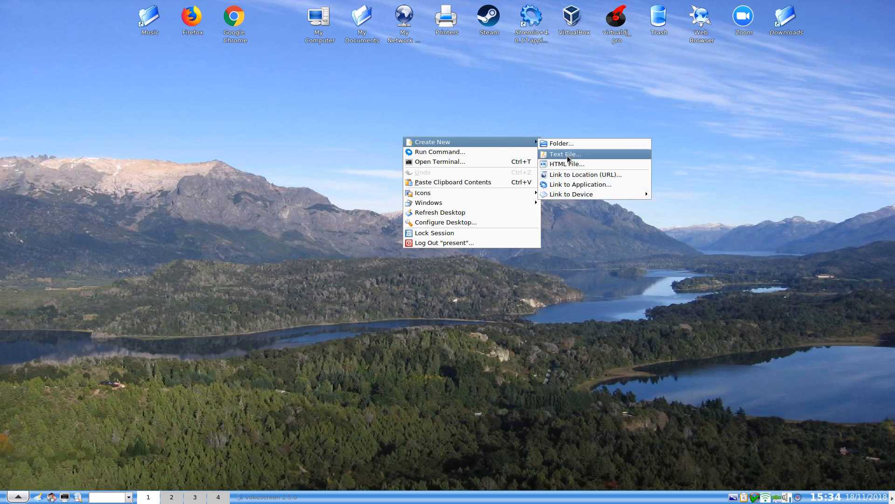
pyautogui.moveTo(566, 164)
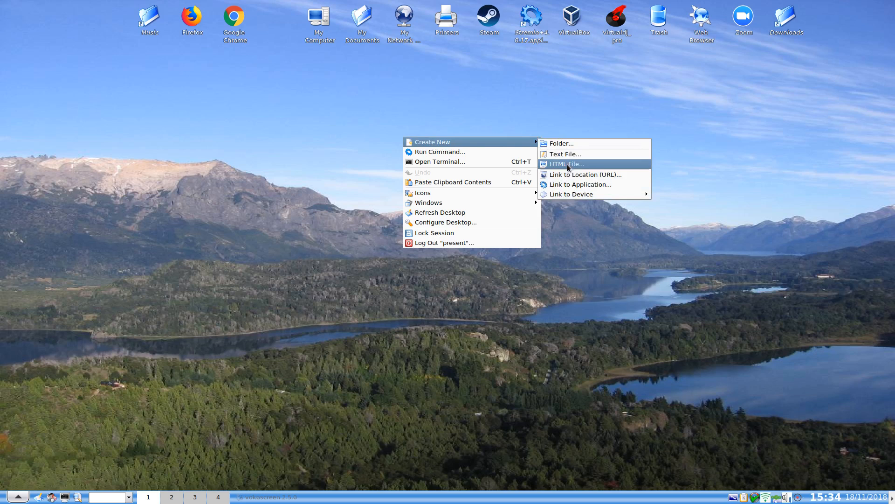
pyautogui.moveTo(587, 174)
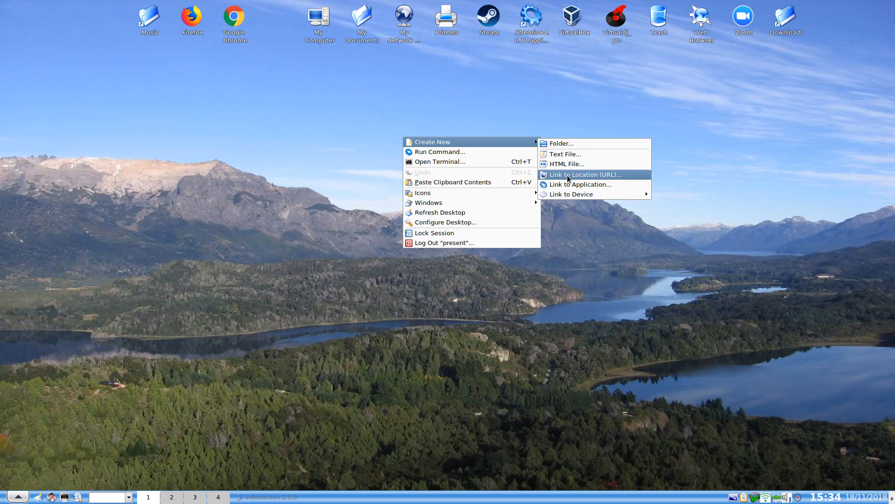
pyautogui.moveTo(570, 194)
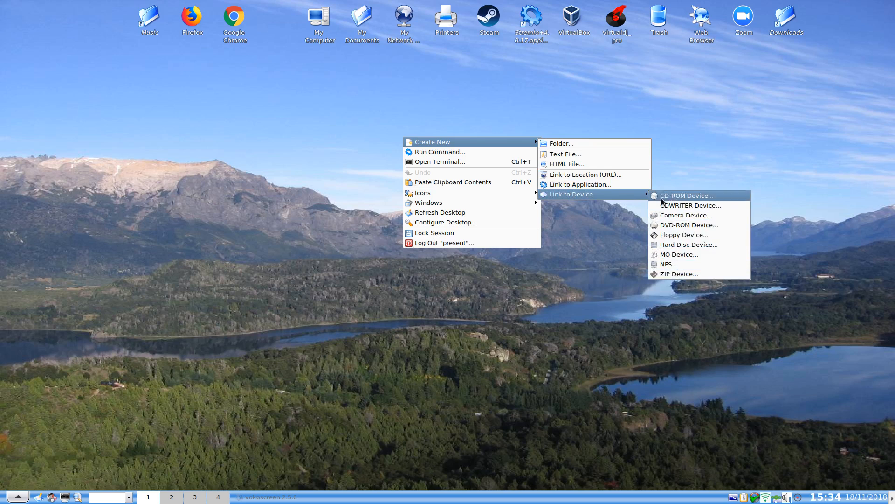
pyautogui.moveTo(580, 184)
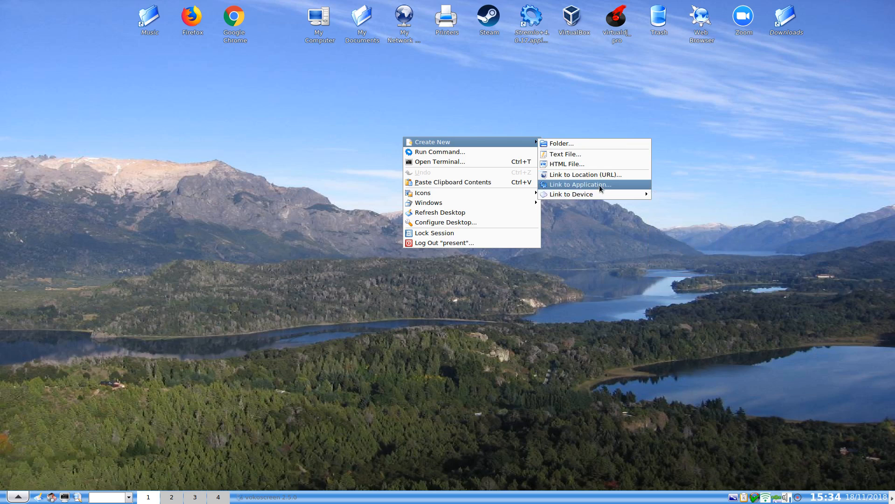
pyautogui.moveTo(505, 154)
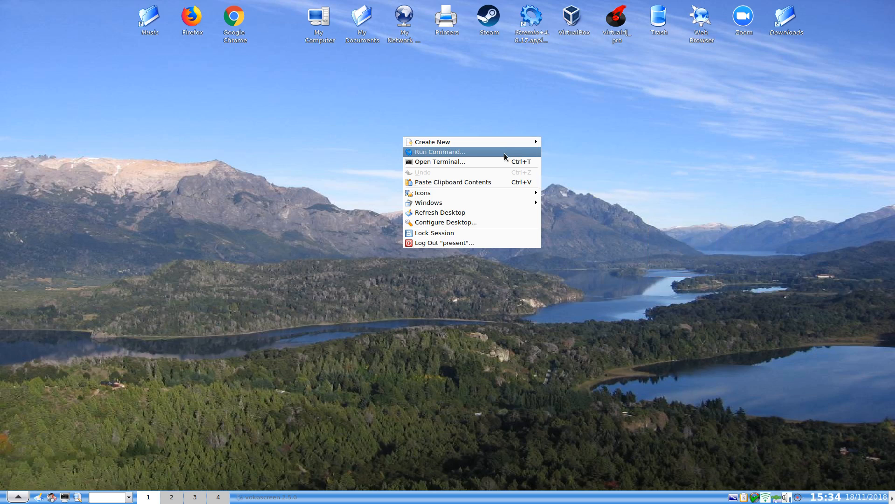
# Run the command 'konsole' from the desktop's Run Command dialog
pyautogui.click(439, 151)
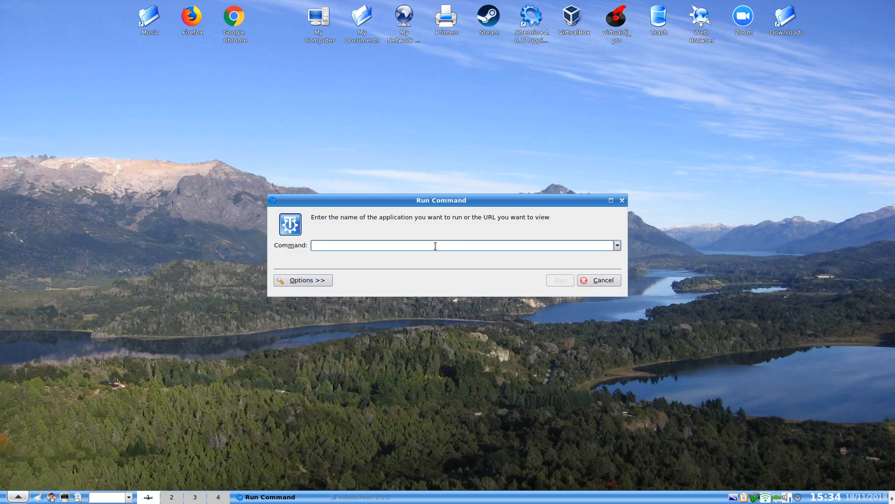
pyautogui.moveTo(435, 245)
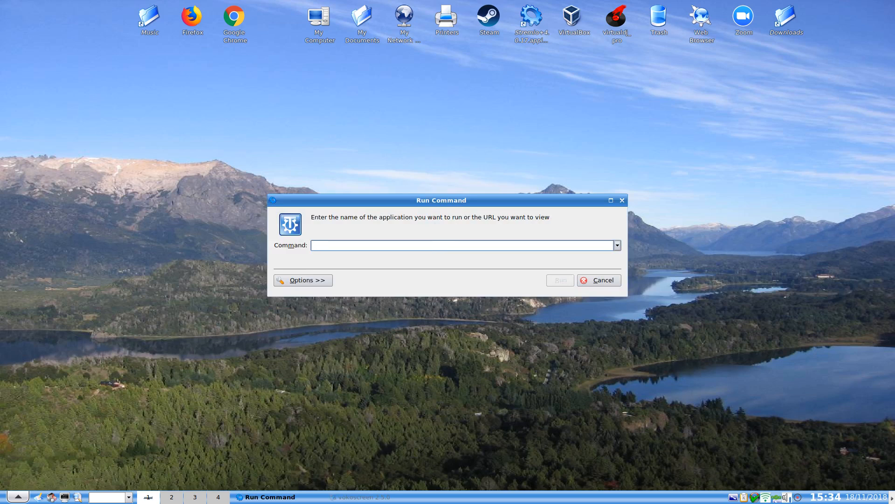
pyautogui.write('konsole')
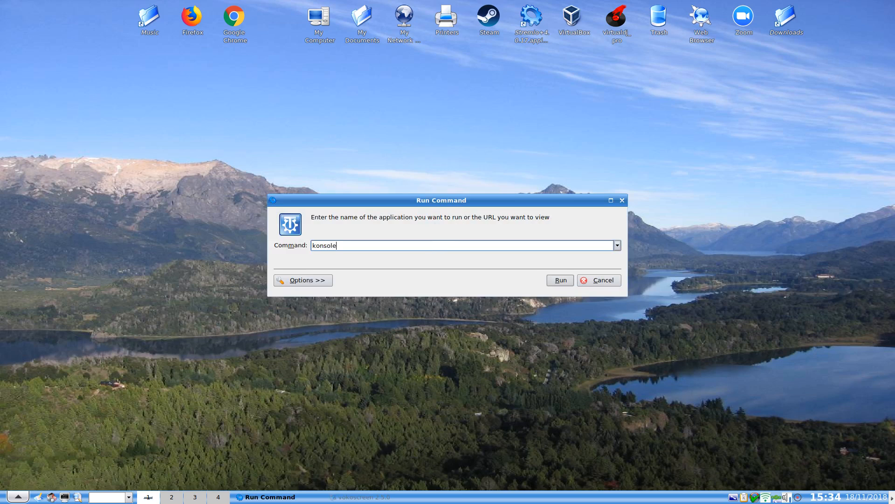
pyautogui.click(559, 279)
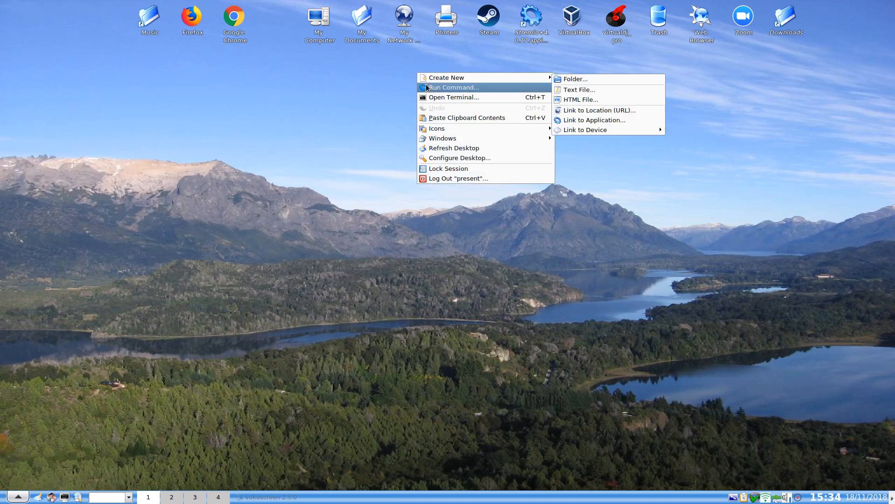
pyautogui.moveTo(453, 97)
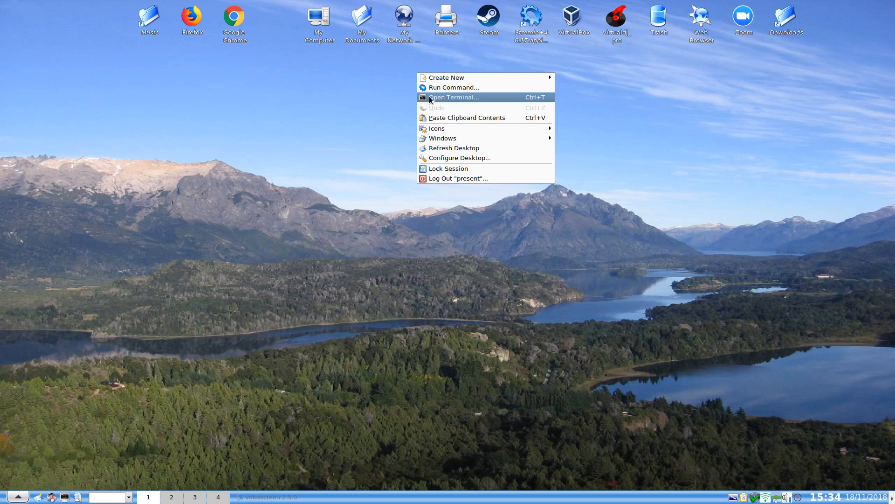
pyautogui.moveTo(437, 117)
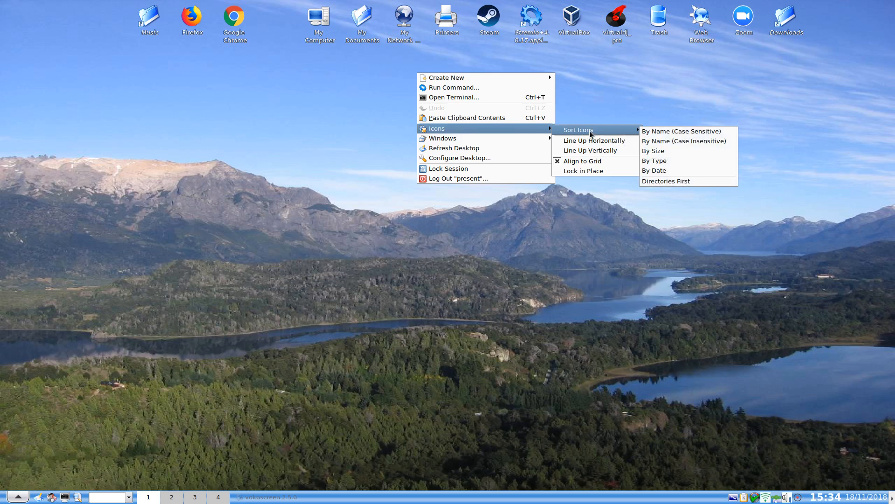
pyautogui.moveTo(673, 160)
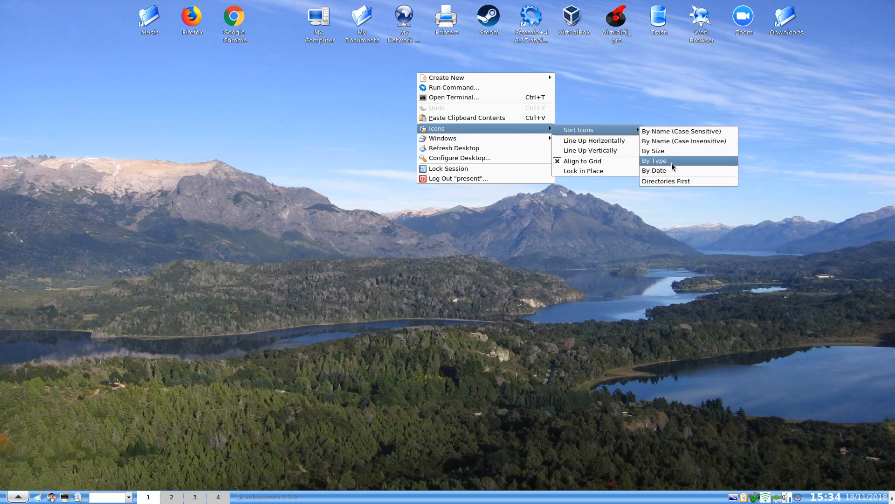
pyautogui.moveTo(680, 131)
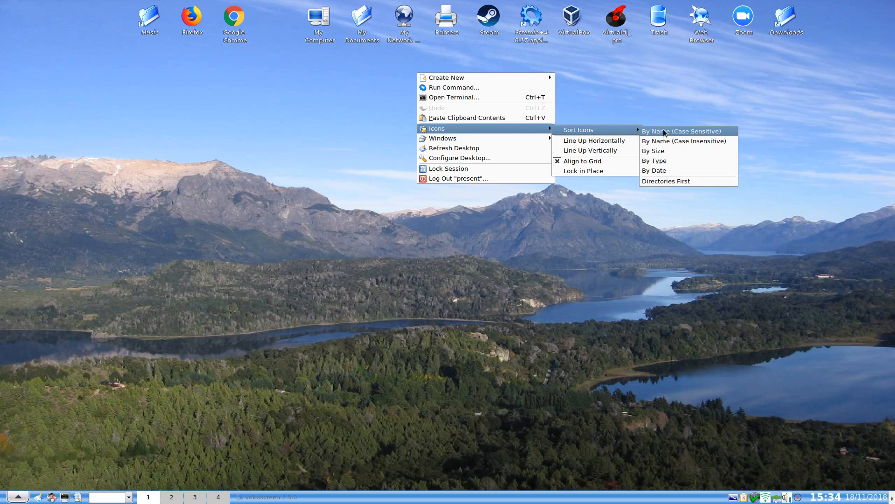
pyautogui.moveTo(666, 181)
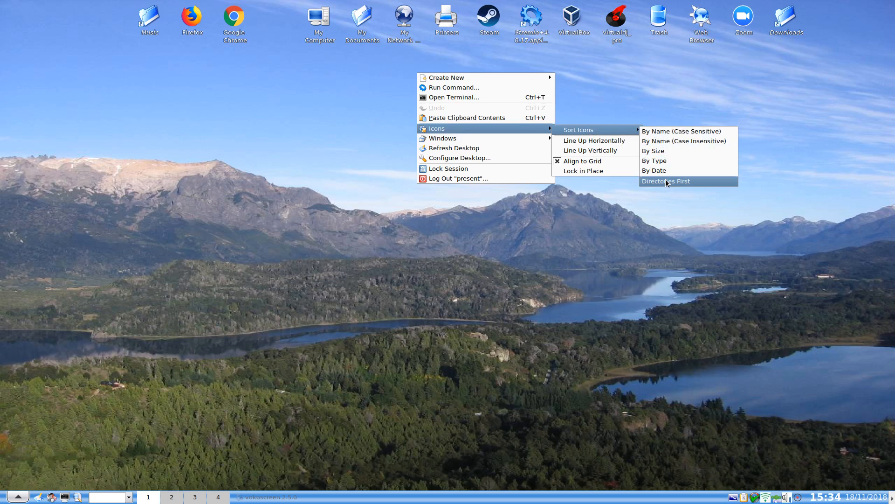
pyautogui.moveTo(653, 150)
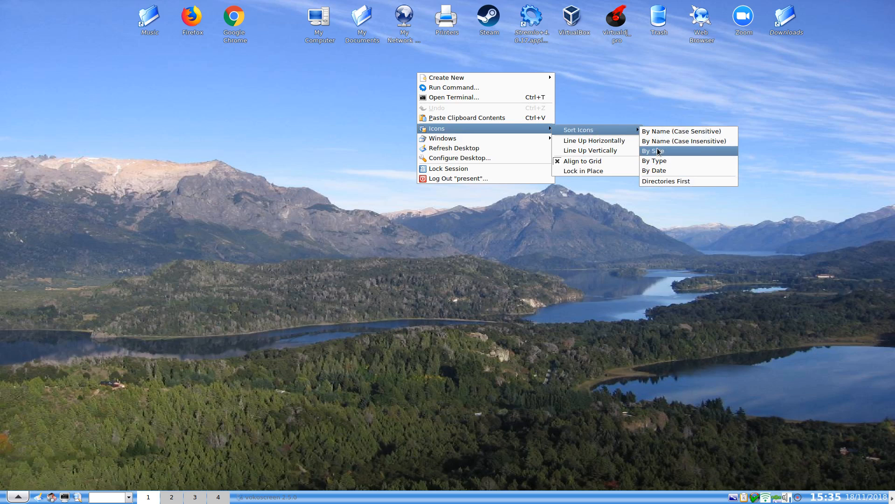
pyautogui.moveTo(582, 161)
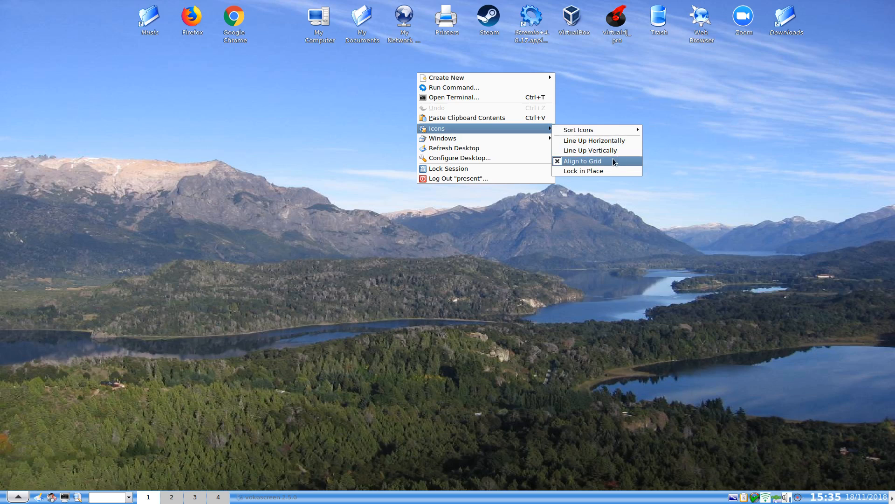
pyautogui.moveTo(596, 171)
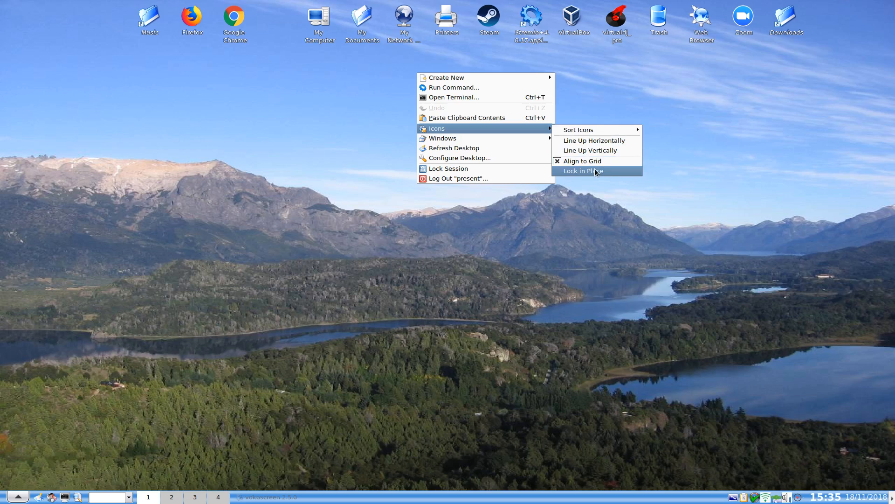
pyautogui.moveTo(582, 161)
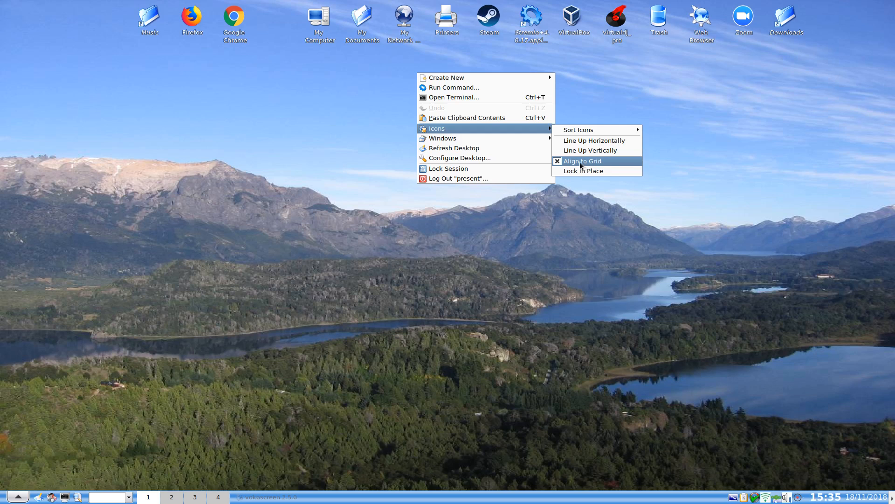
pyautogui.moveTo(594, 140)
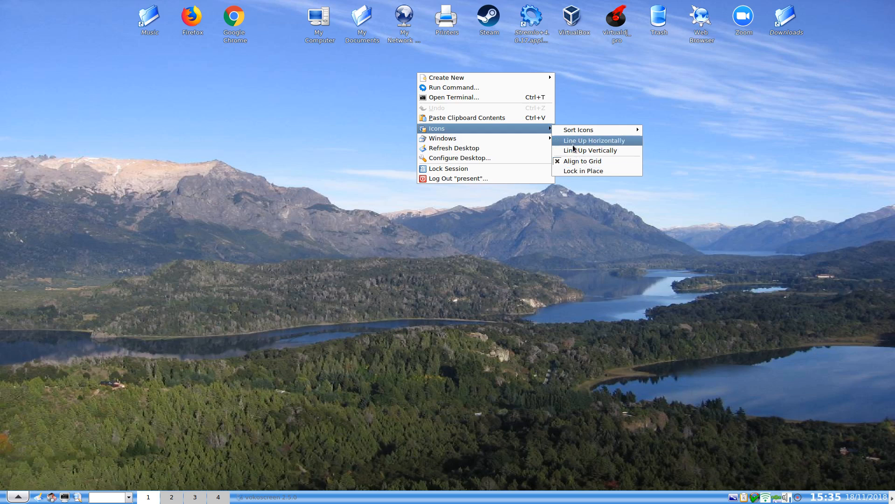
pyautogui.moveTo(591, 151)
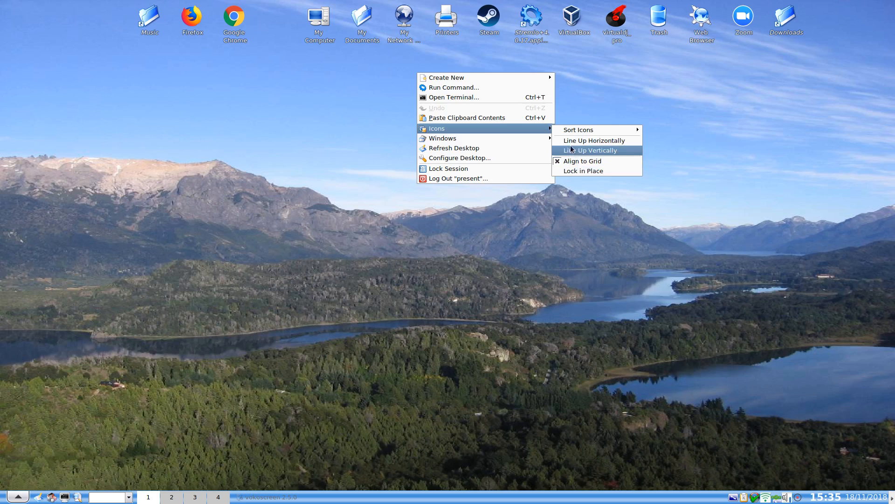
pyautogui.moveTo(579, 129)
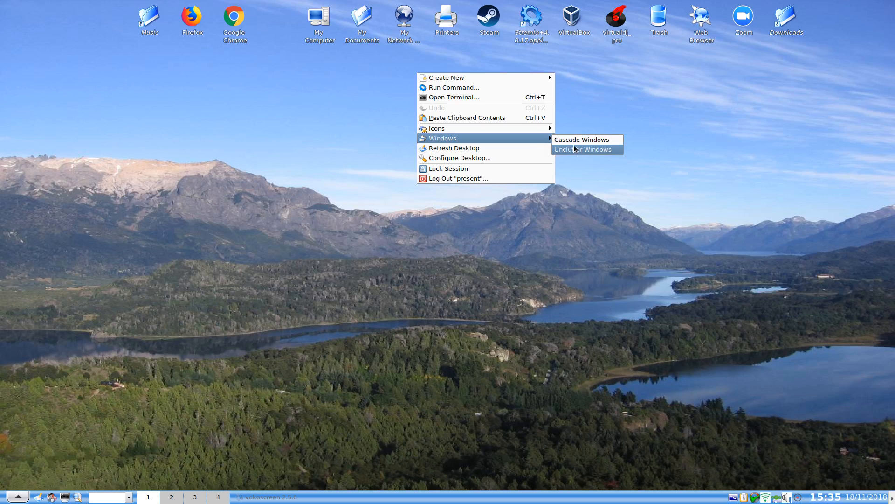
pyautogui.moveTo(509, 146)
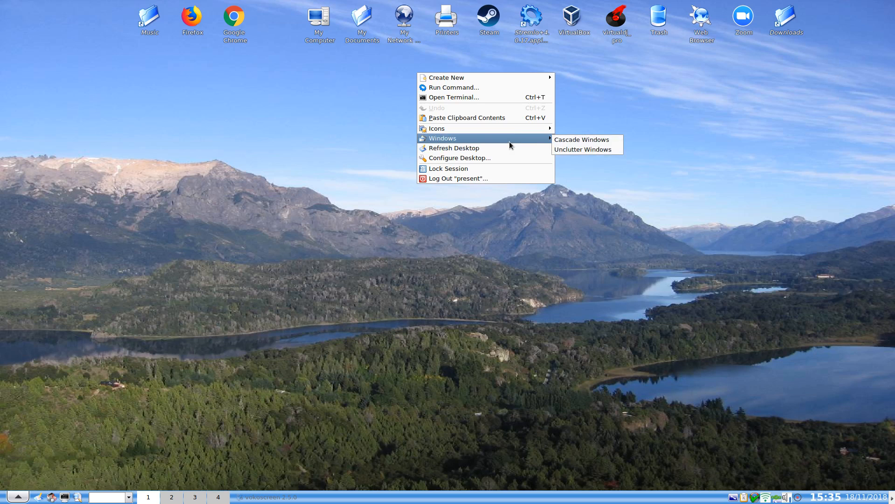
pyautogui.moveTo(490, 149)
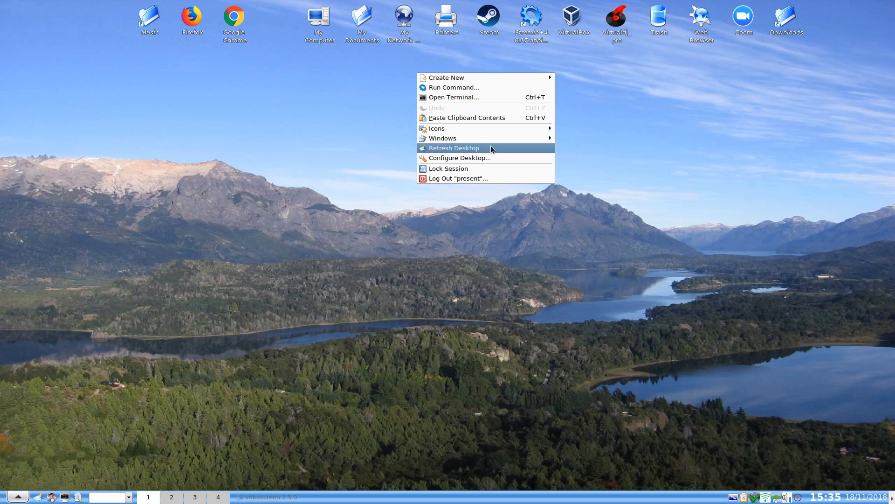
pyautogui.moveTo(480, 158)
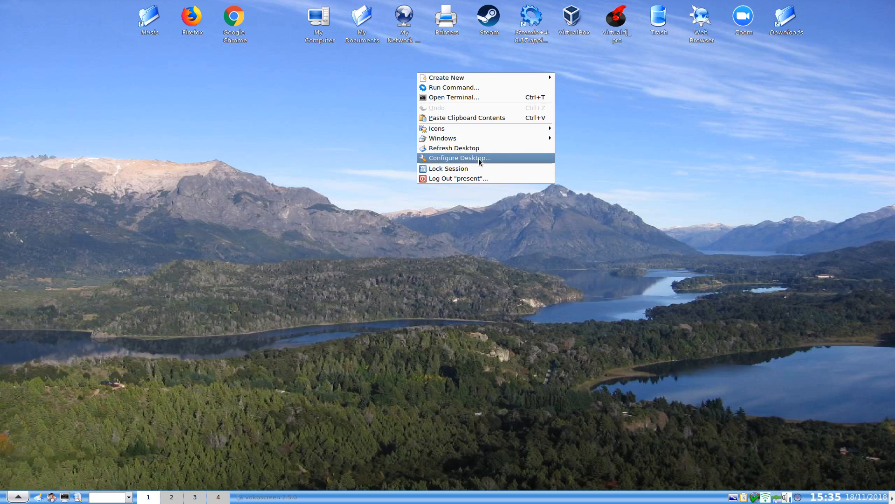
pyautogui.moveTo(474, 164)
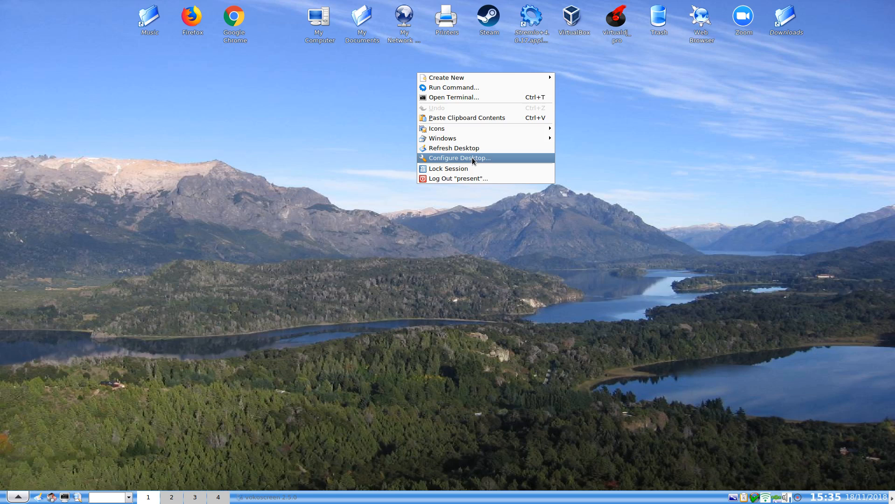
# Bring up the Configure KDesktop dialog from the desktop context menu
pyautogui.click(459, 157)
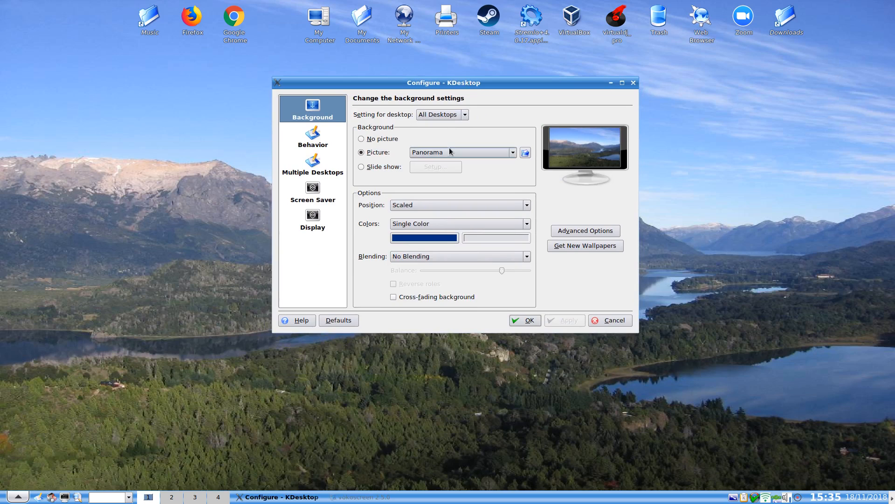
# Set the wallpaper picture to Stelvio and apply it
pyautogui.click(512, 152)
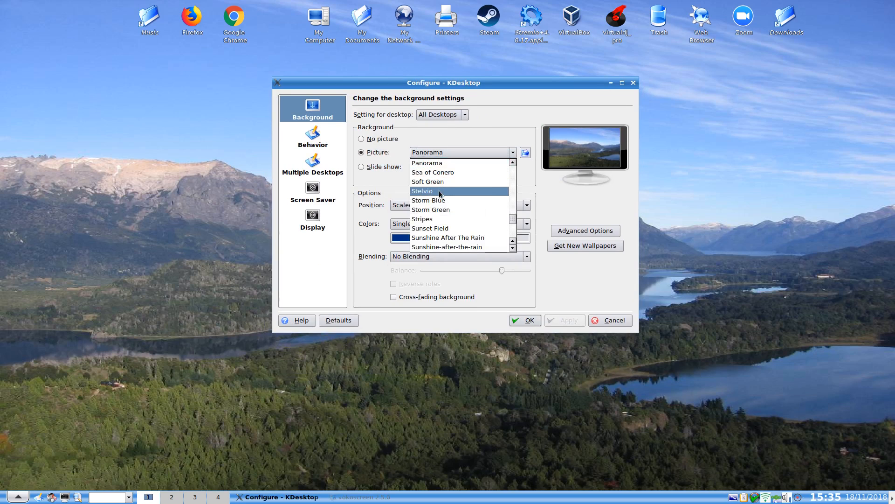
pyautogui.click(423, 190)
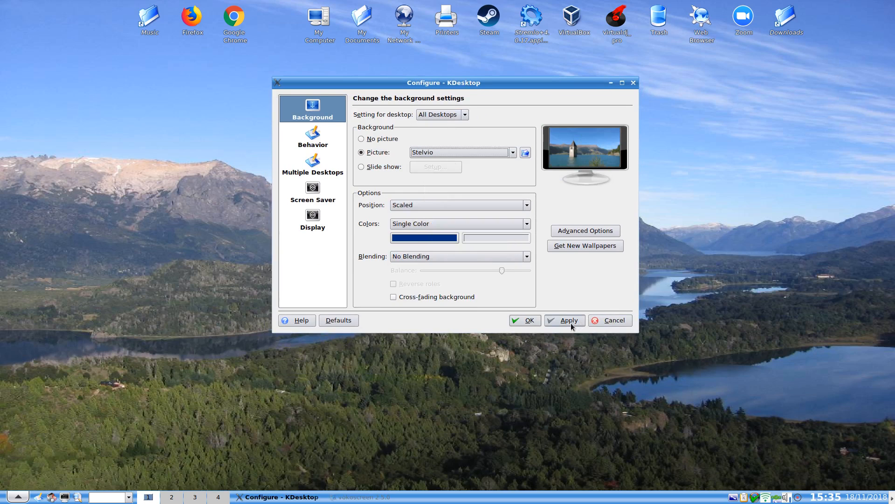
pyautogui.click(564, 320)
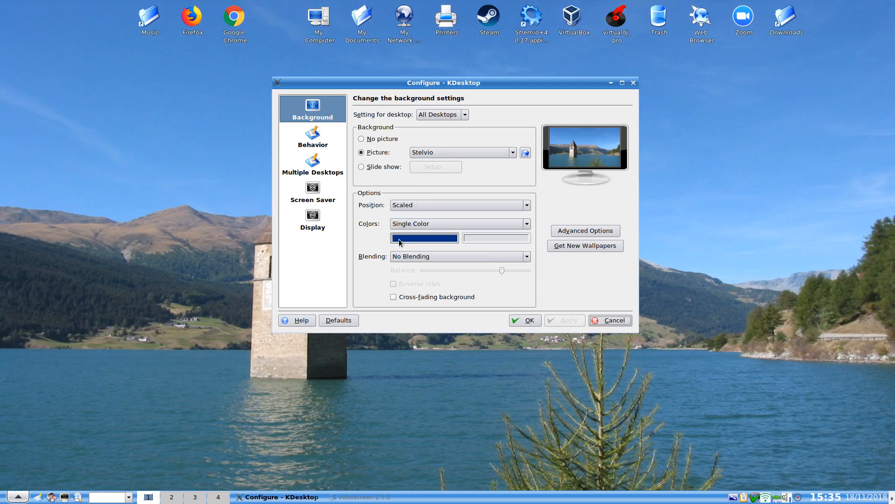
# Change the background's single colour to a teal shade (#1D7F82) and confirm it
pyautogui.click(424, 238)
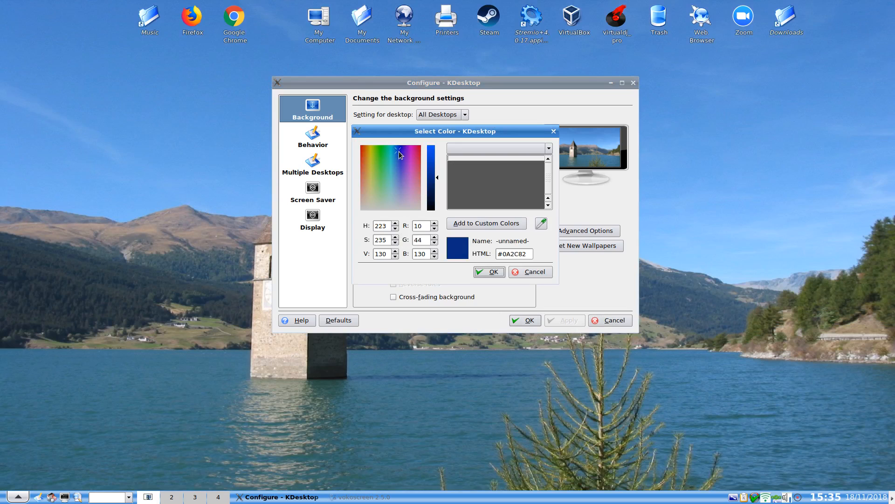
pyautogui.click(392, 164)
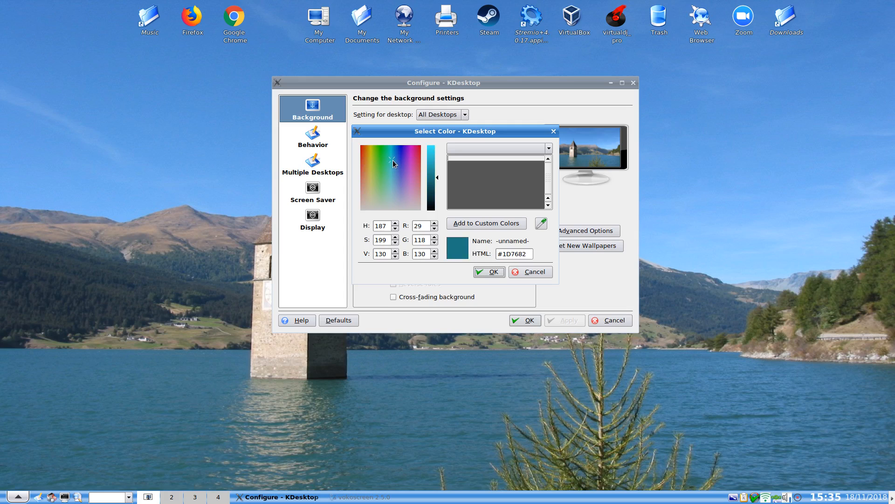
pyautogui.click(391, 159)
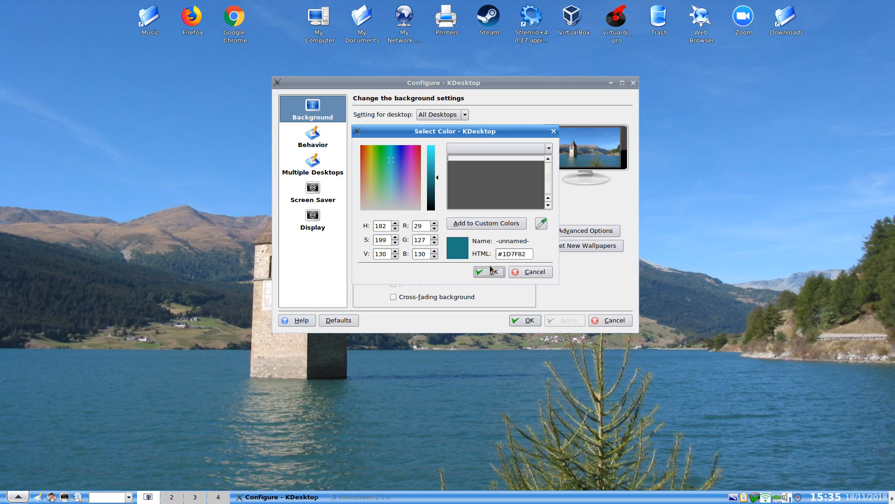
pyautogui.click(485, 271)
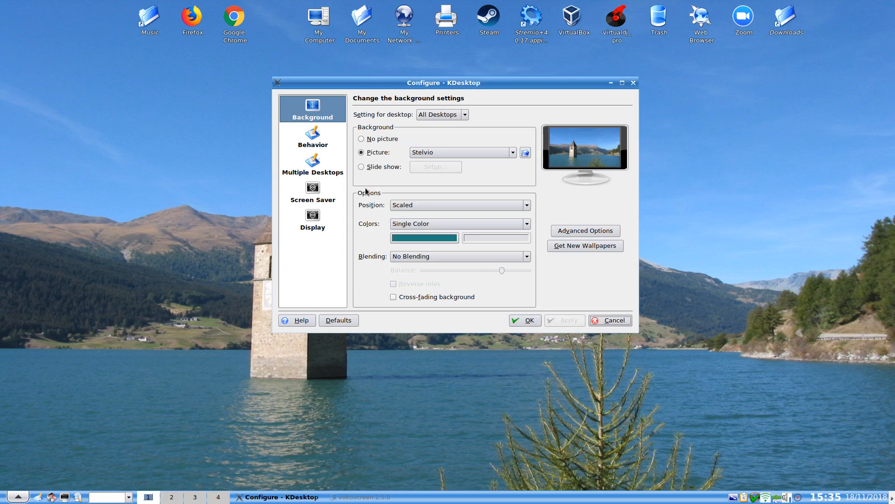
# On the Behavior page, apply hiding desktop icons, then re-enable 'Show icons on desktop' and apply
pyautogui.click(312, 136)
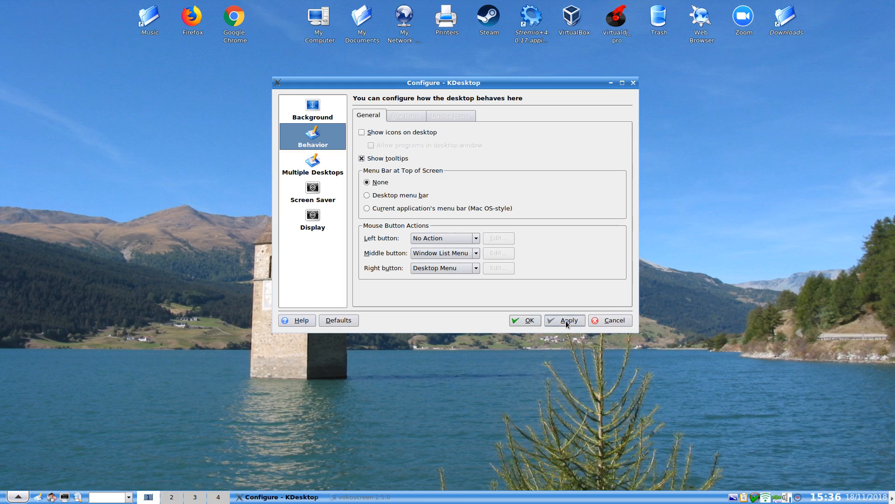
pyautogui.click(564, 320)
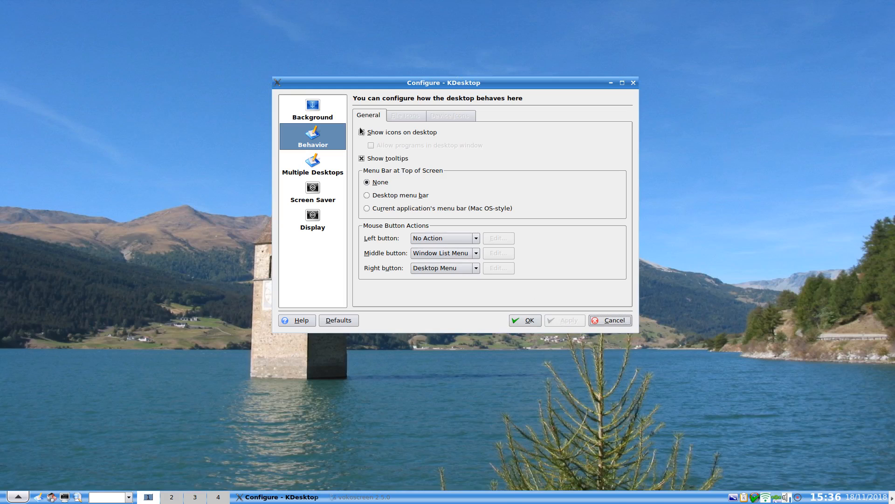
pyautogui.click(361, 131)
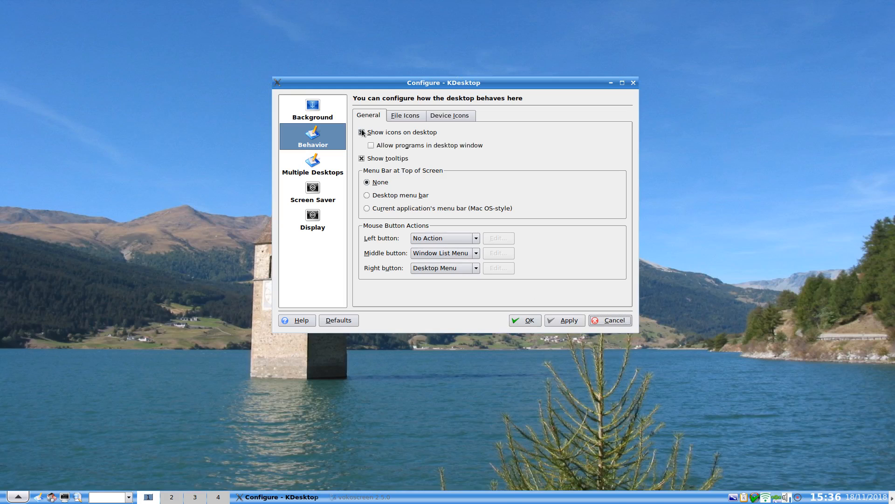
pyautogui.click(362, 132)
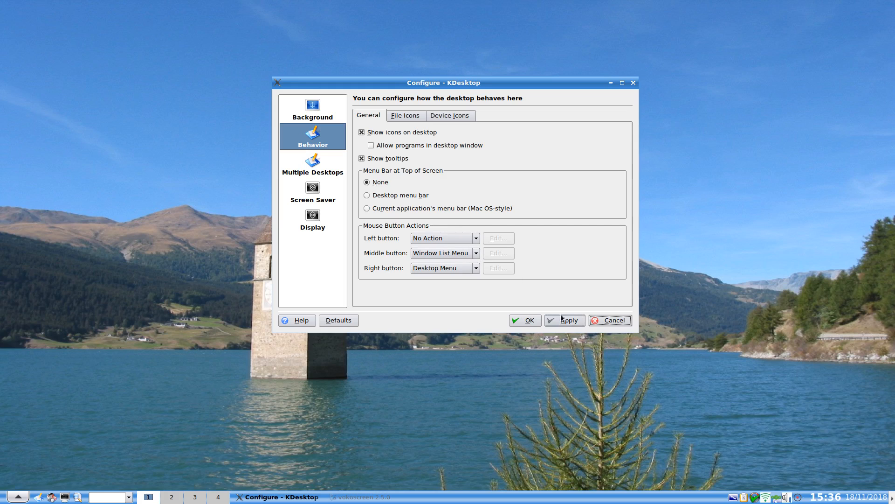
pyautogui.click(564, 320)
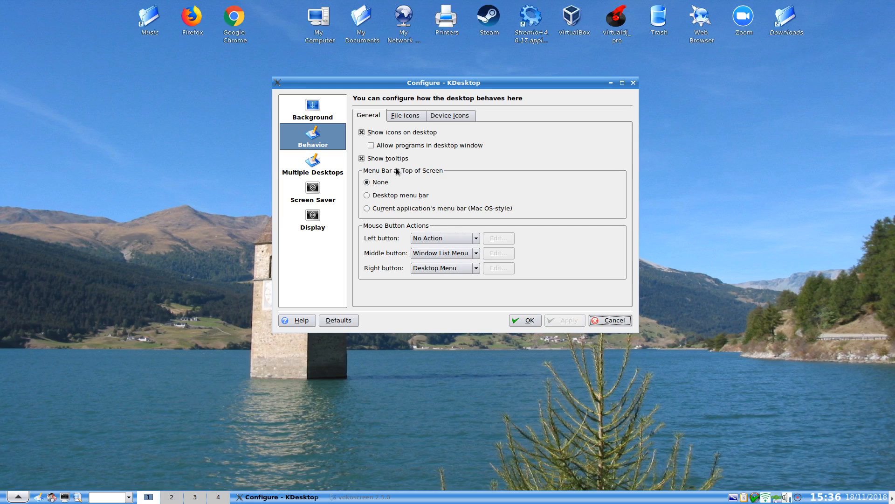
pyautogui.moveTo(363, 151)
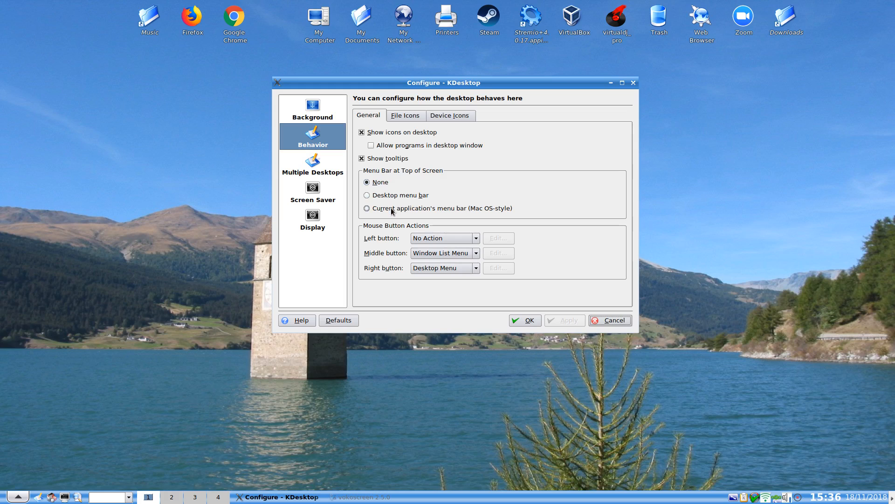
# Apply the Mac OS-style current application's menu bar at the top of the screen
pyautogui.click(365, 208)
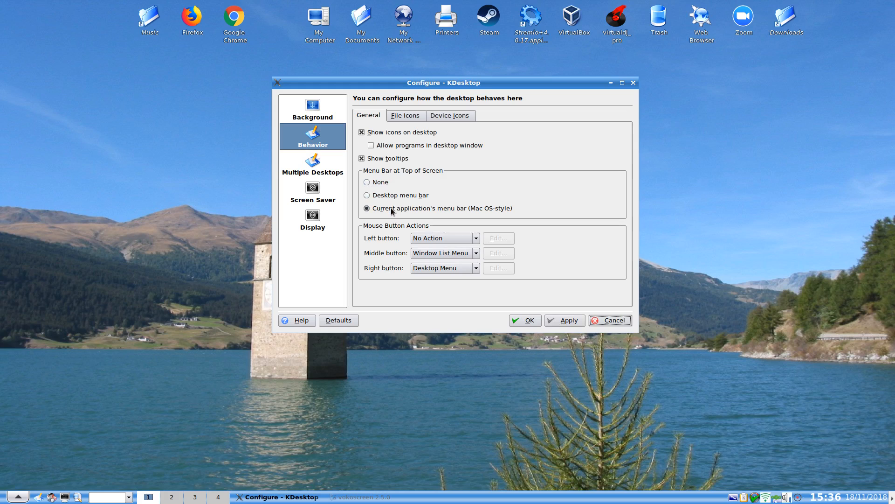
pyautogui.click(564, 320)
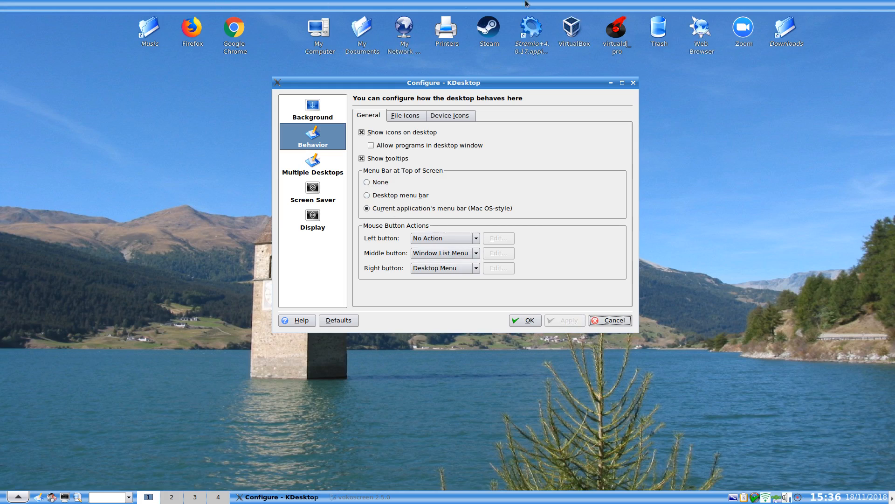
pyautogui.moveTo(611, 78)
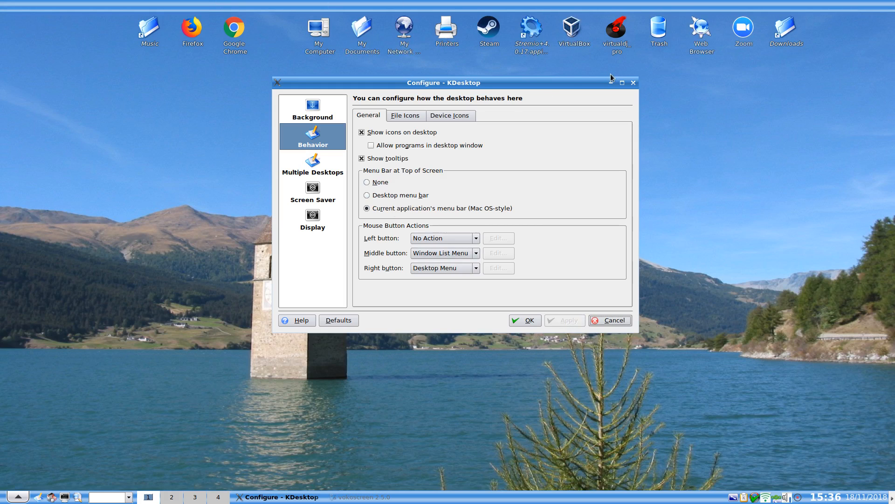
pyautogui.moveTo(567, 54)
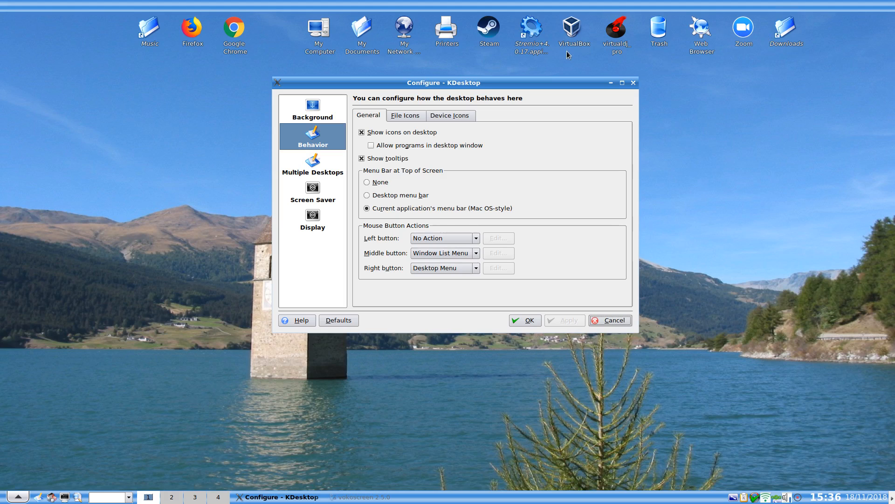
pyautogui.moveTo(345, 74)
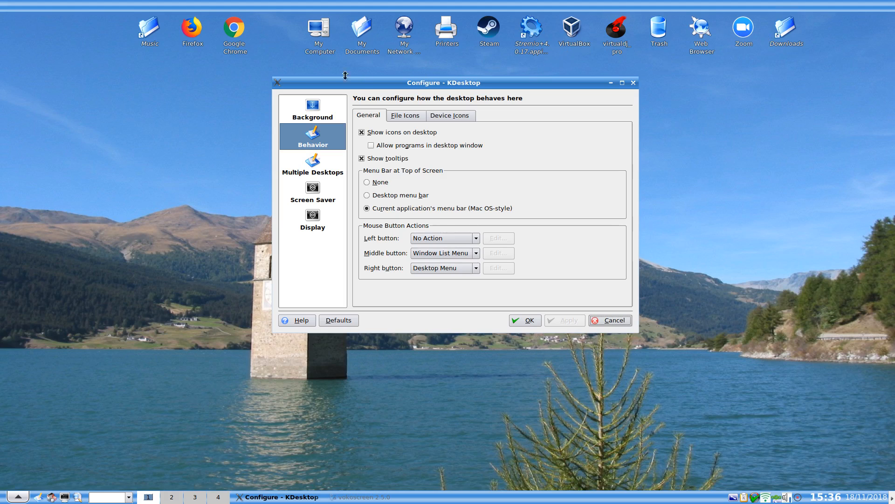
pyautogui.moveTo(334, 68)
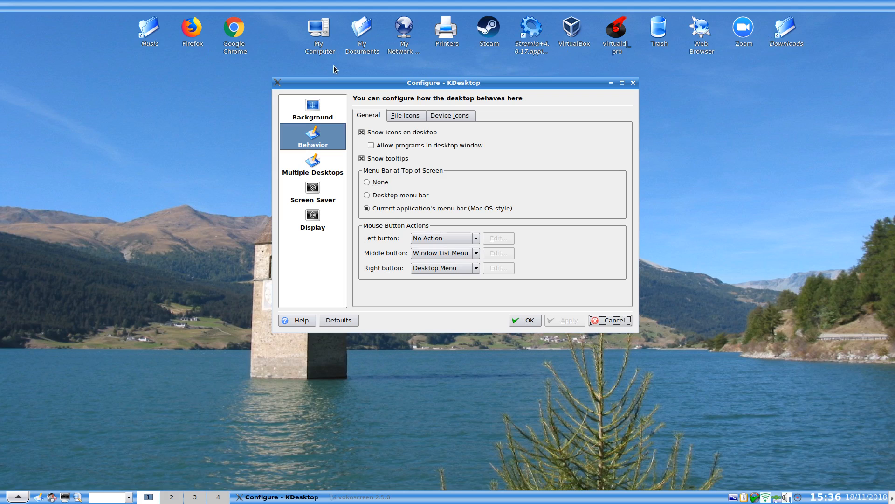
pyautogui.moveTo(362, 29)
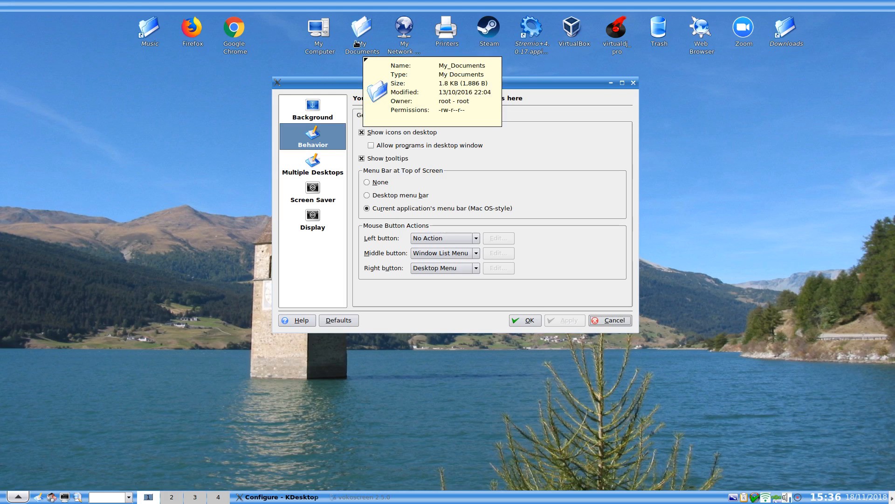
# Open the My Documents folder from its desktop icon in Konqueror
pyautogui.doubleClick(362, 32)
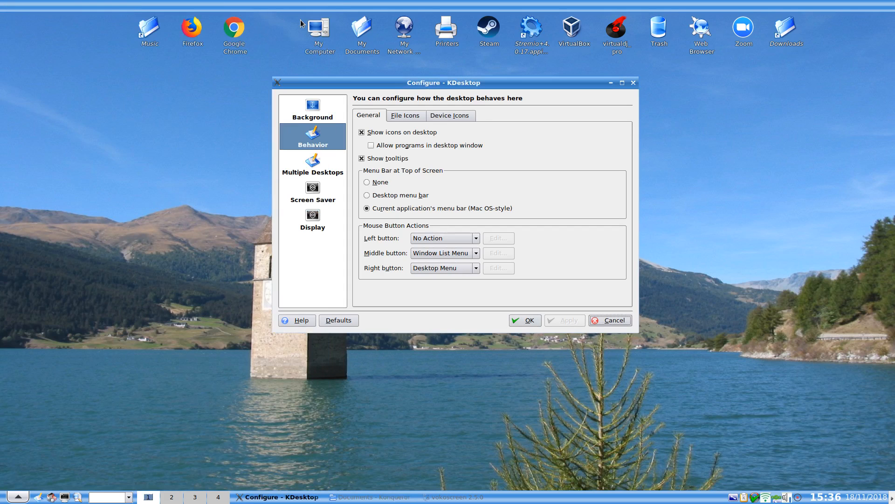
pyautogui.click(457, 496)
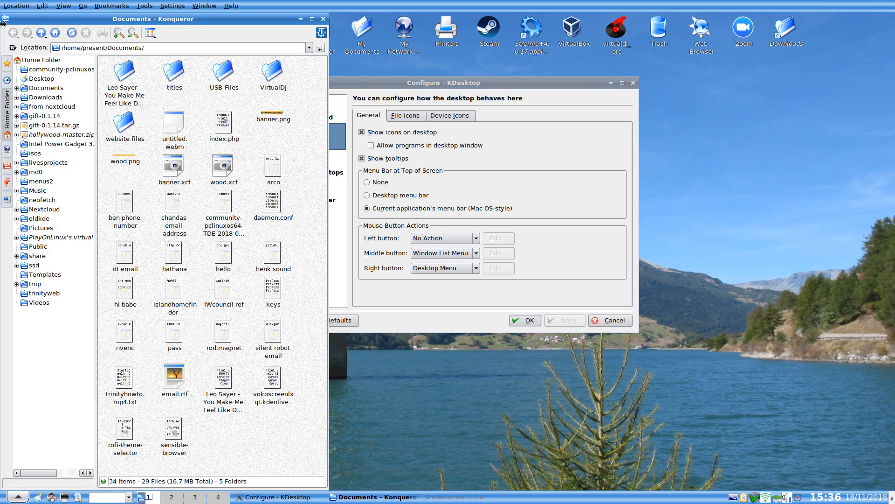
# Quit the Konqueror Documents window via Location > Quit in the top menu bar
pyautogui.click(16, 6)
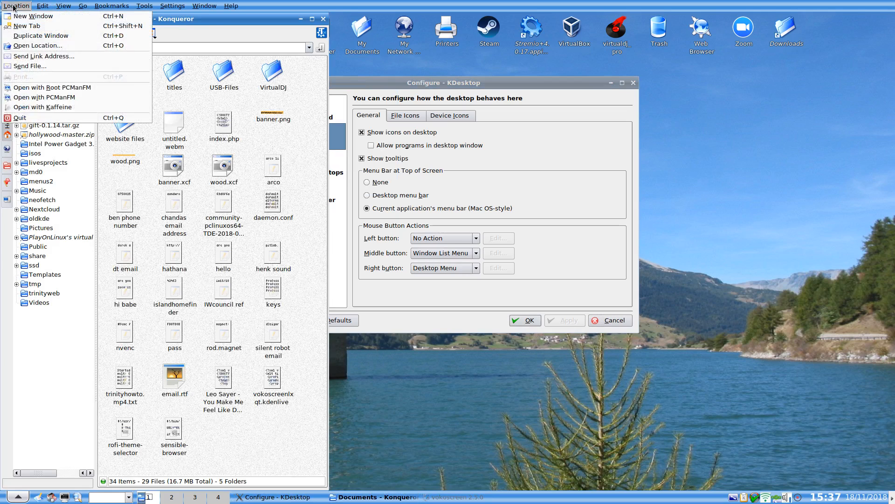
pyautogui.click(230, 6)
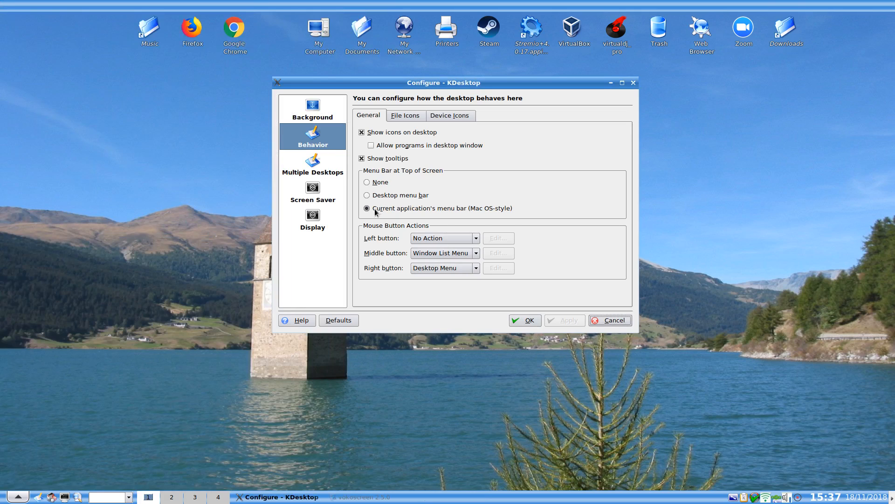
pyautogui.moveTo(379, 215)
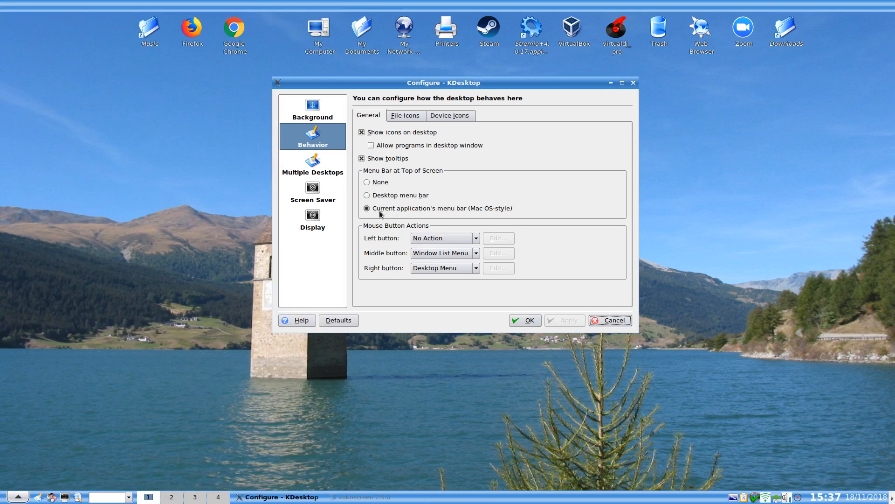
# Switch the top-of-screen menu bar to the desktop's own menu bar and apply
pyautogui.click(366, 182)
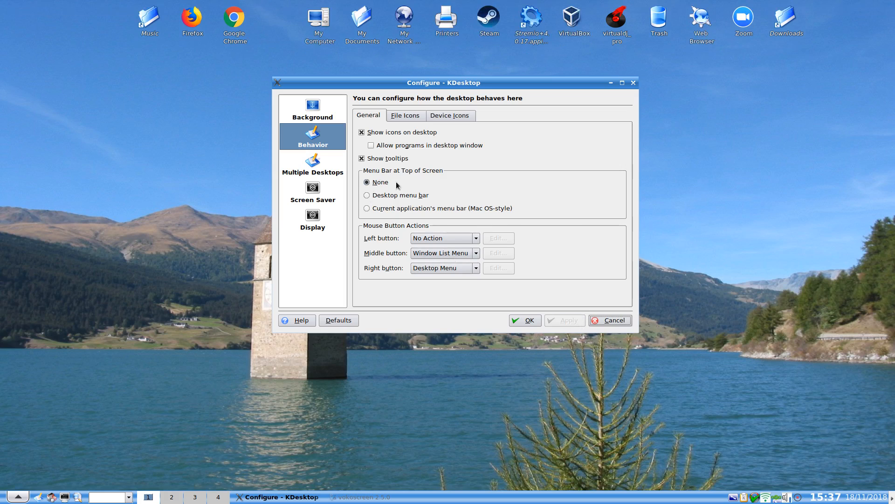
pyautogui.click(367, 195)
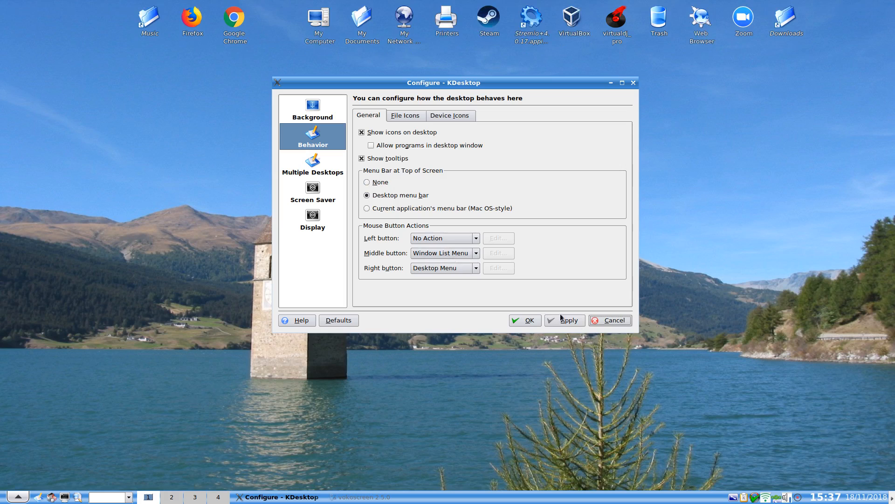
pyautogui.click(564, 320)
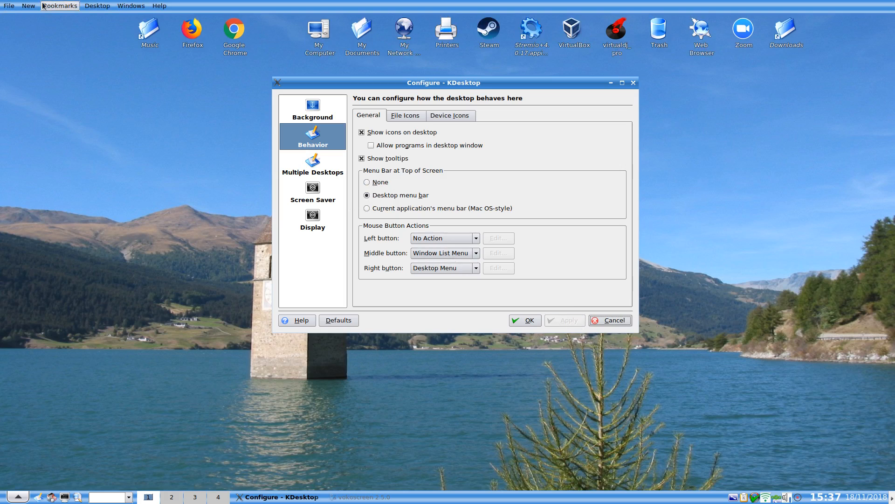
# Browse the desktop menu bar's New, Windows and Help menus, ending on the New items list
pyautogui.click(27, 5)
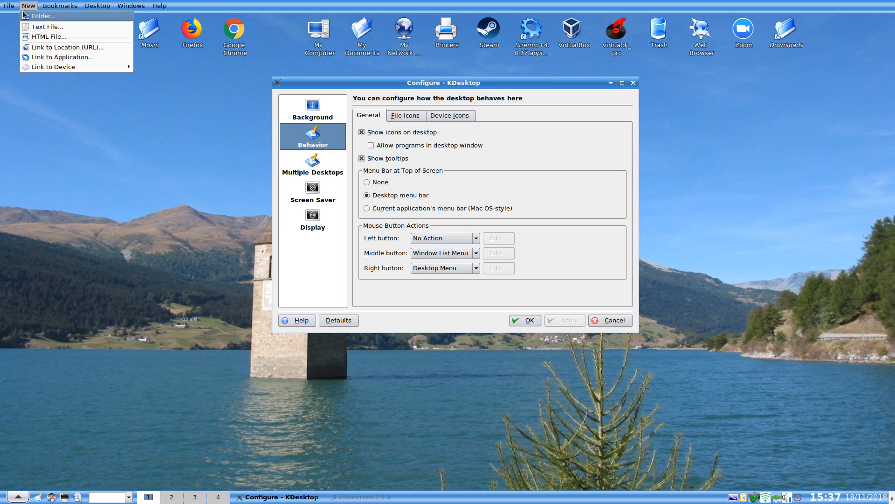
pyautogui.click(96, 5)
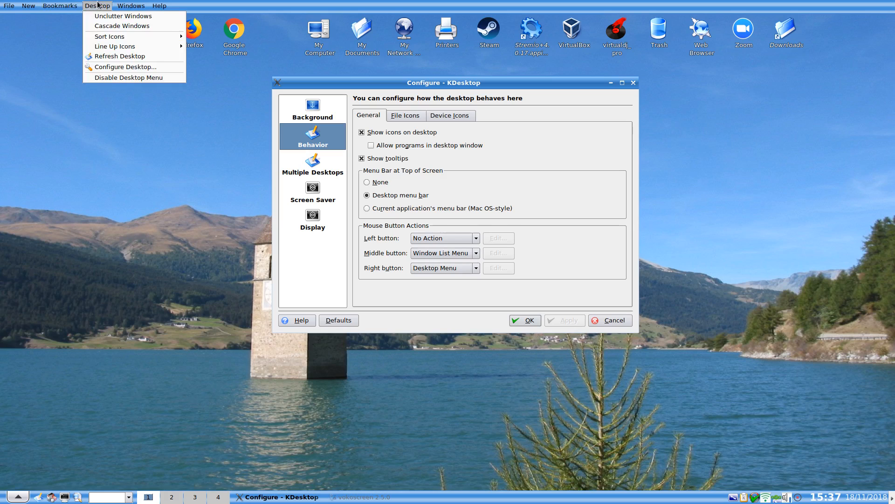
pyautogui.click(159, 6)
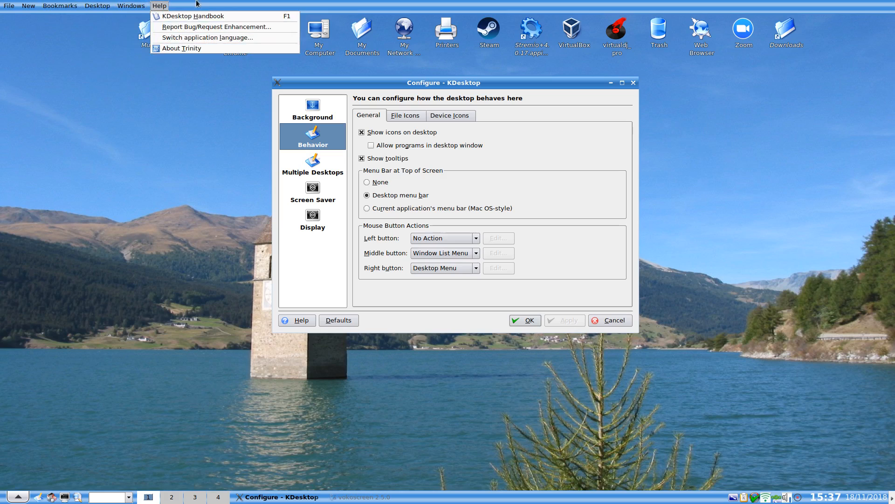
pyautogui.click(27, 5)
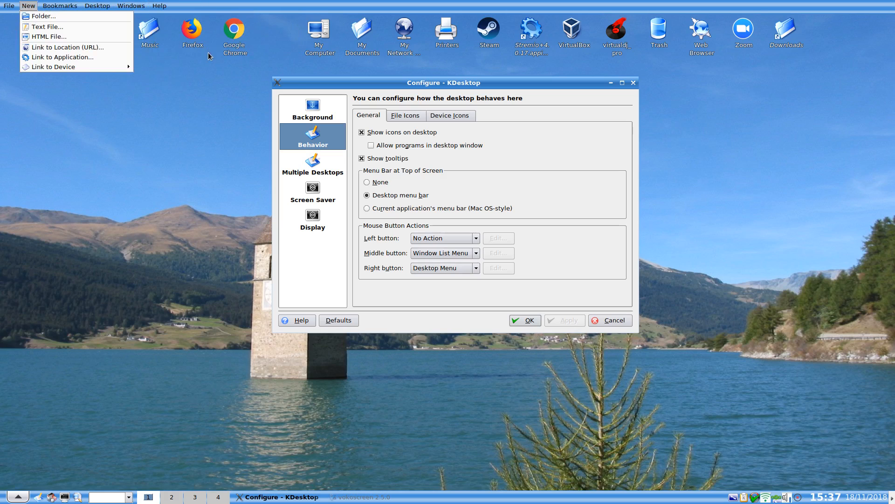
pyautogui.moveTo(153, 167)
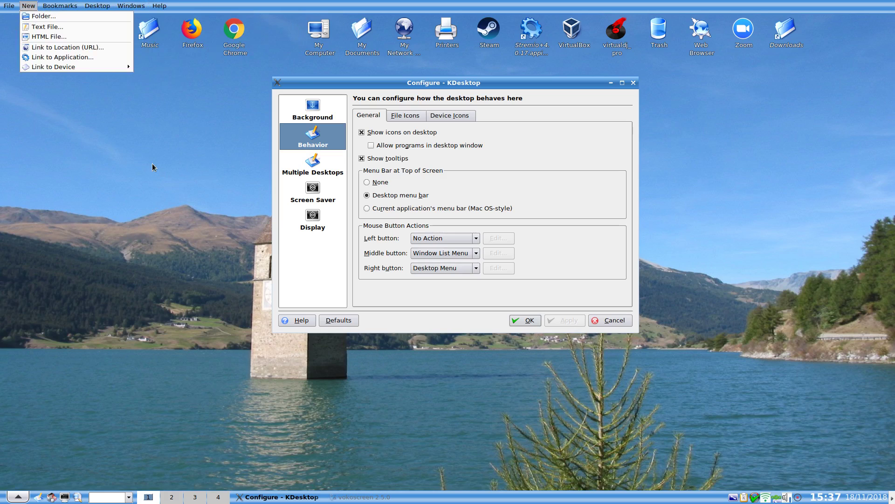
pyautogui.click(367, 182)
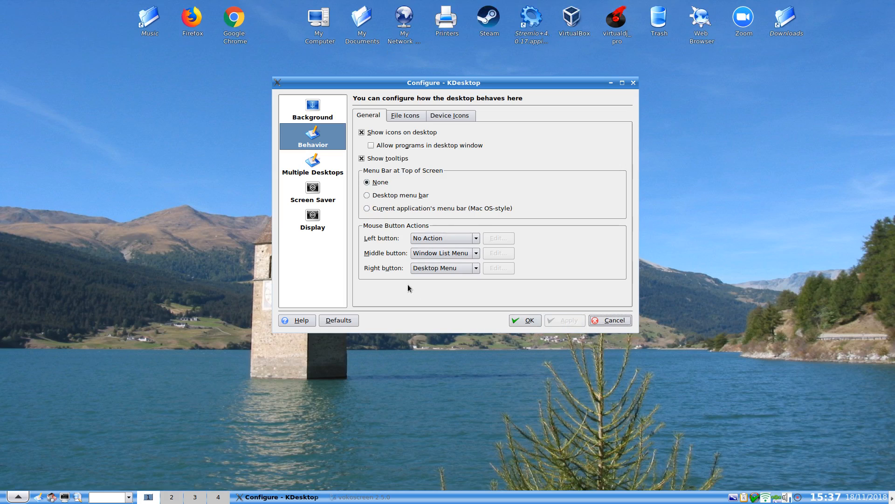
pyautogui.moveTo(403, 240)
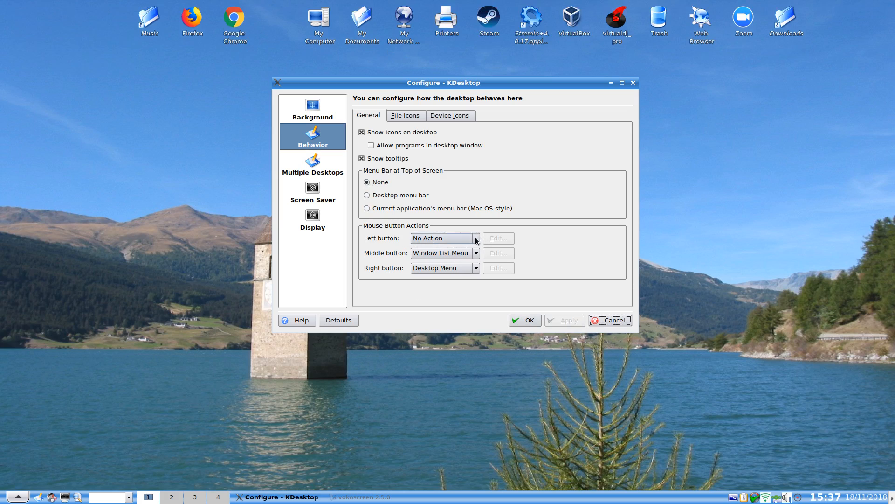
# Set the left mouse button action to Application Menu and test it on the desktop
pyautogui.click(475, 237)
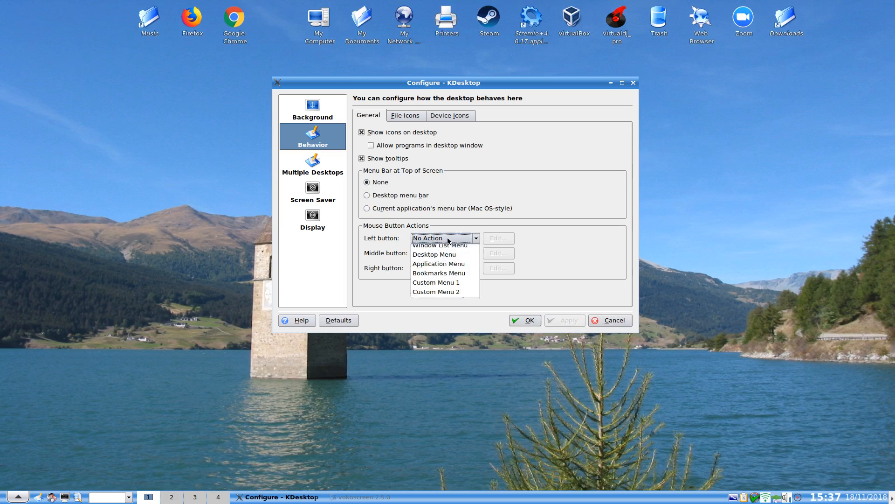
pyautogui.moveTo(439, 258)
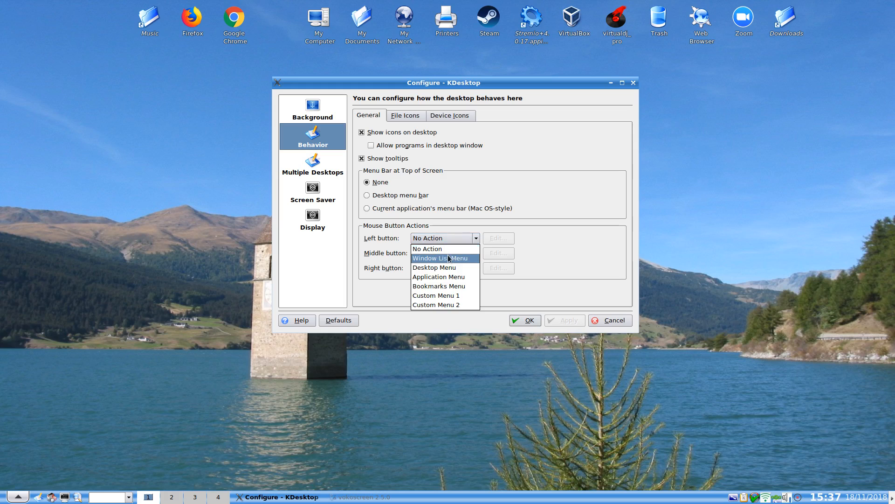
pyautogui.moveTo(452, 279)
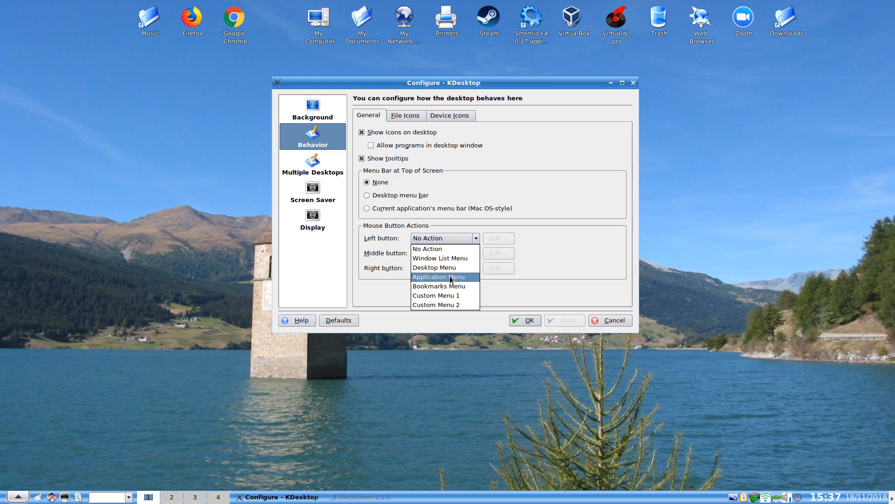
pyautogui.click(438, 276)
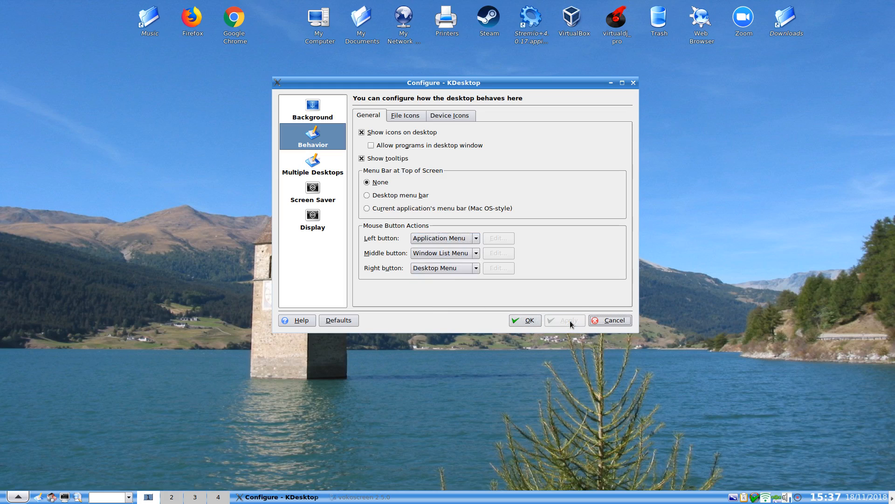
pyautogui.click(10, 495)
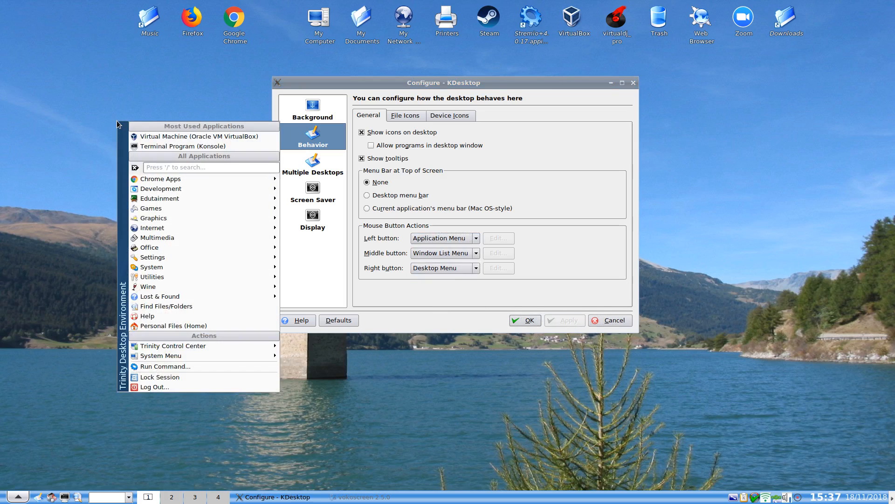
pyautogui.moveTo(164, 379)
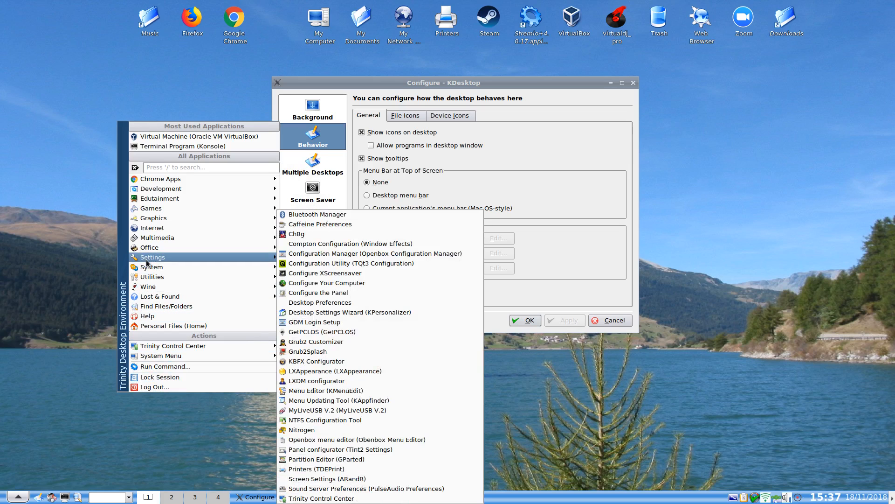
pyautogui.moveTo(148, 287)
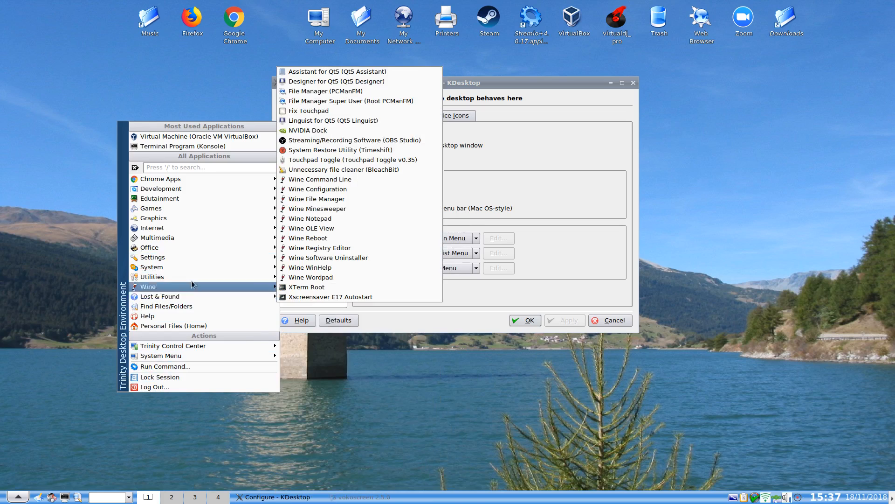
pyautogui.moveTo(153, 217)
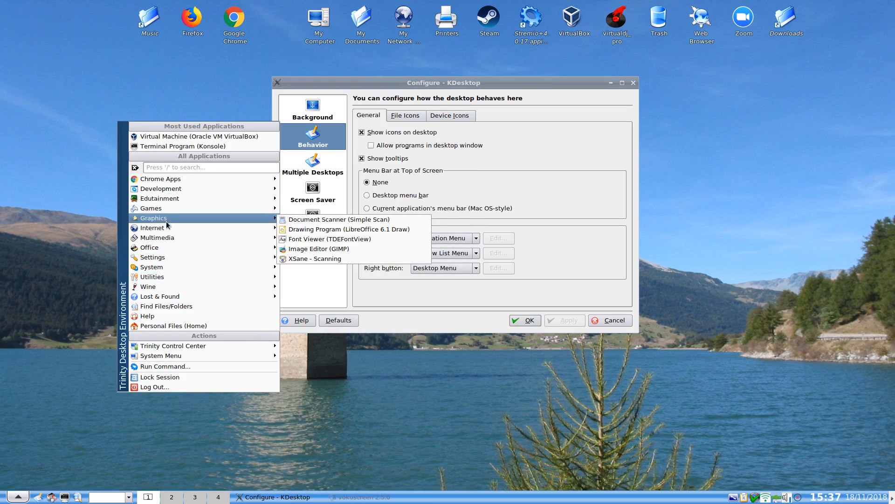
# Close the application menu and reopen the Left button action choices
pyautogui.click(481, 195)
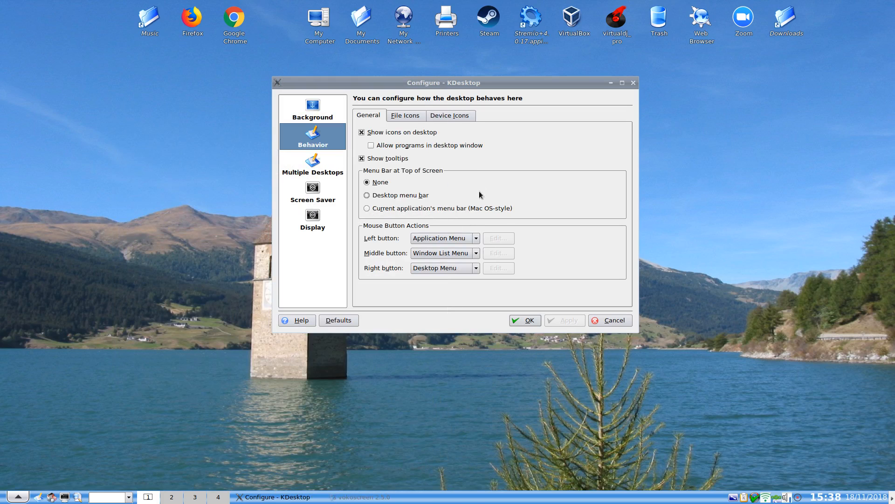
pyautogui.click(475, 237)
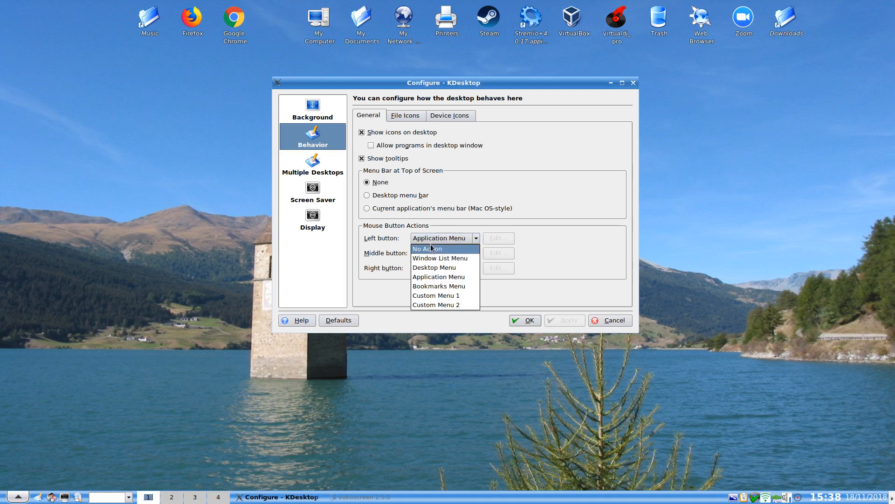
pyautogui.moveTo(433, 268)
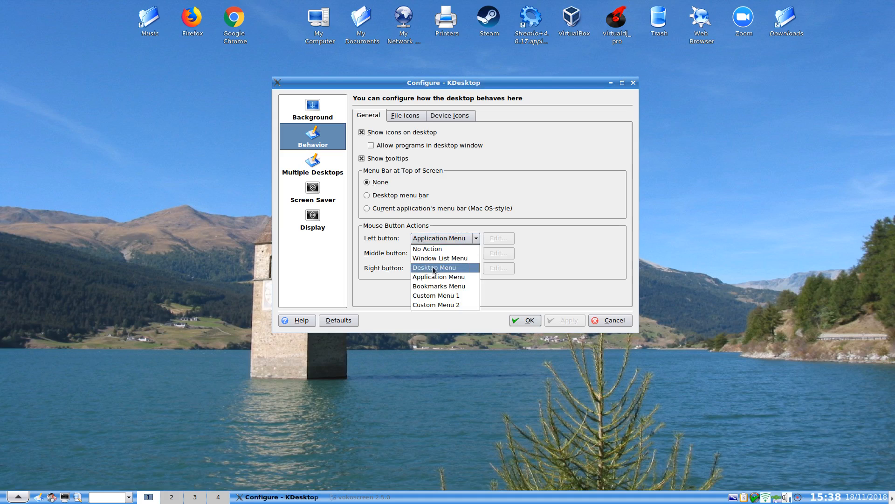
# Set the left-button desktop action to Window List Menu (after trying Desktop Menu) and apply it
pyautogui.click(434, 267)
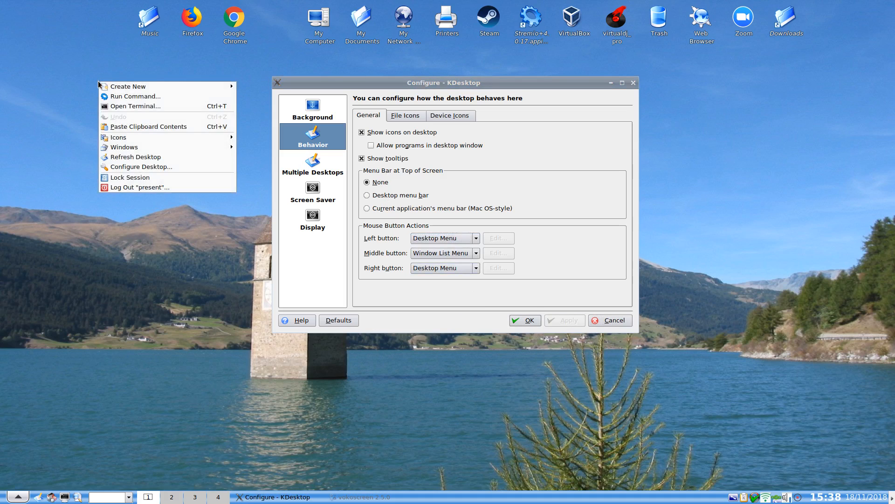
pyautogui.moveTo(130, 222)
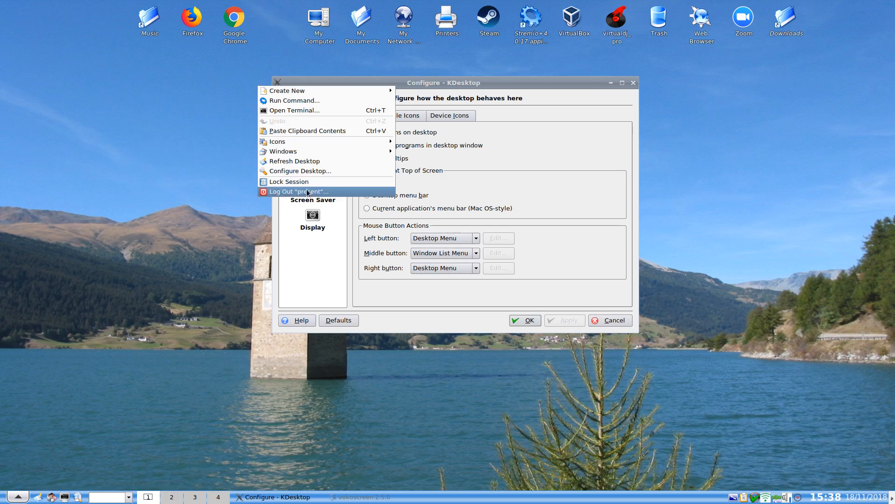
pyautogui.click(444, 238)
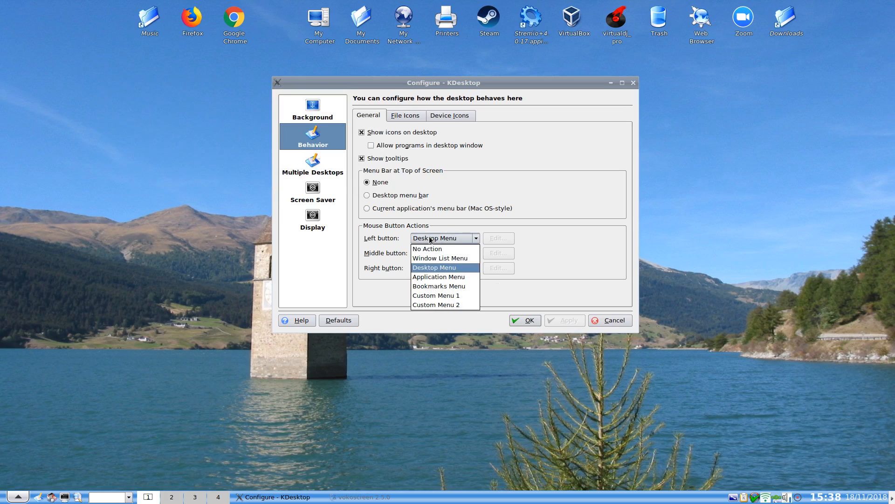
pyautogui.moveTo(445, 304)
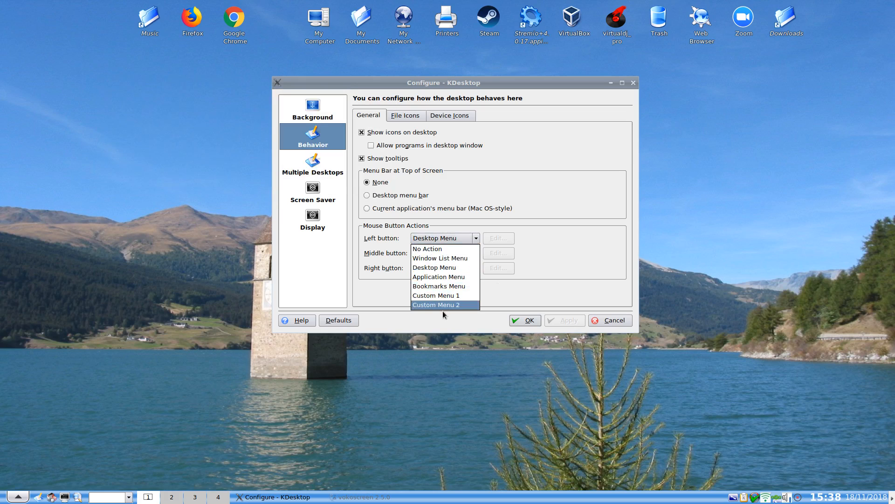
pyautogui.moveTo(438, 317)
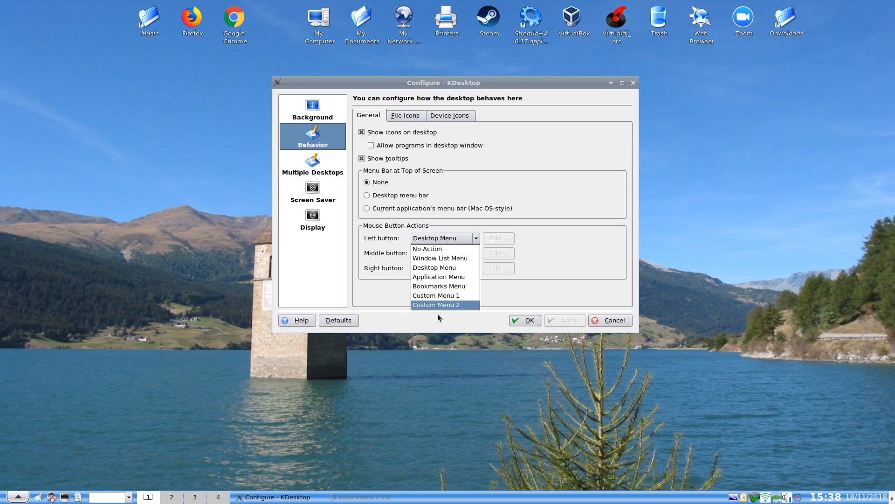
pyautogui.moveTo(439, 258)
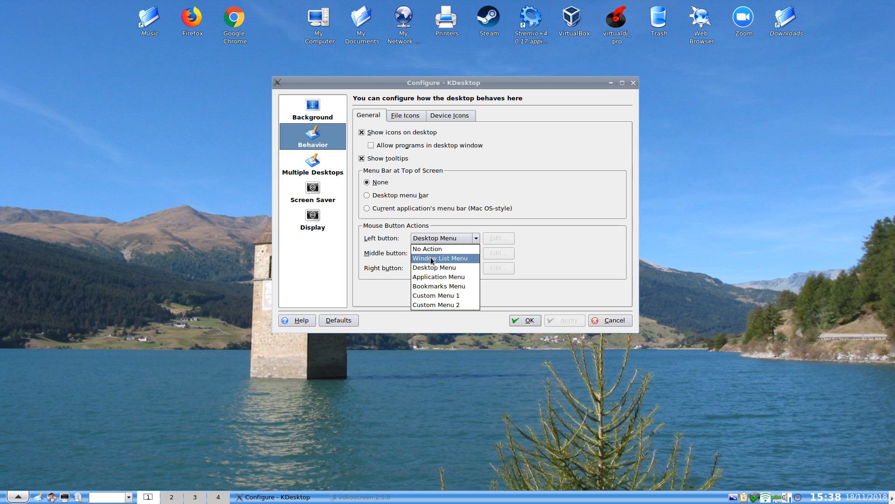
pyautogui.click(440, 258)
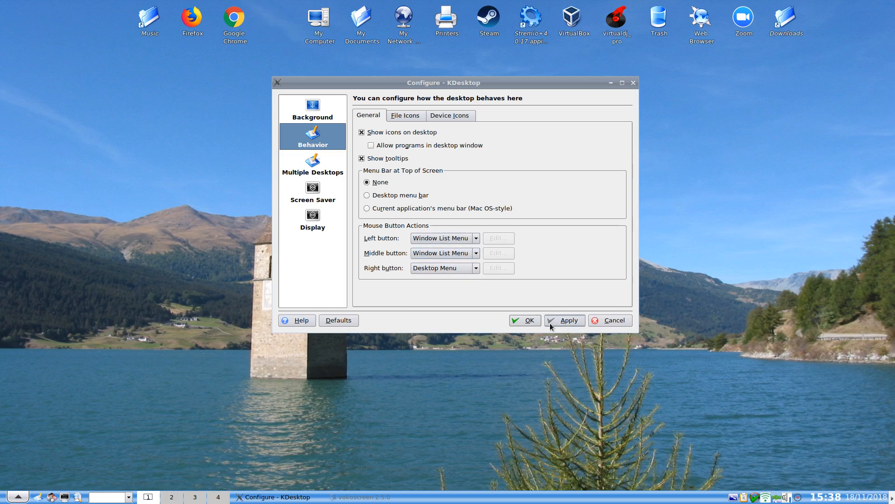
pyautogui.click(564, 320)
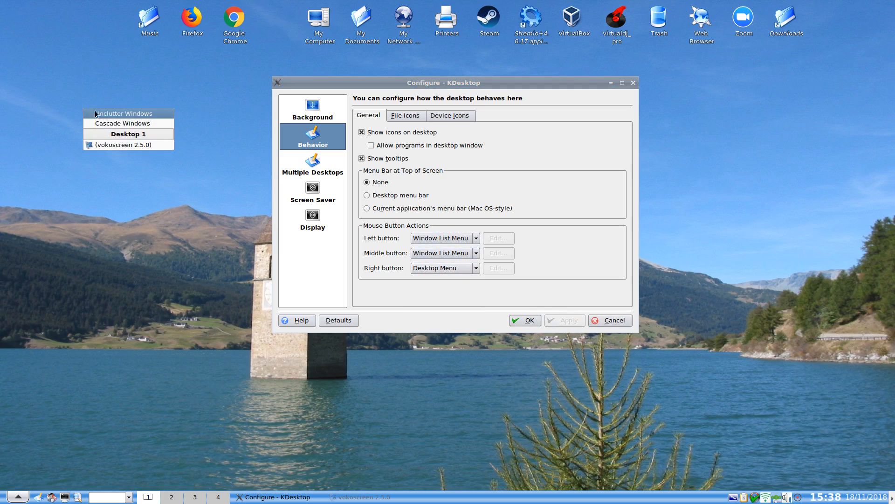
pyautogui.moveTo(121, 123)
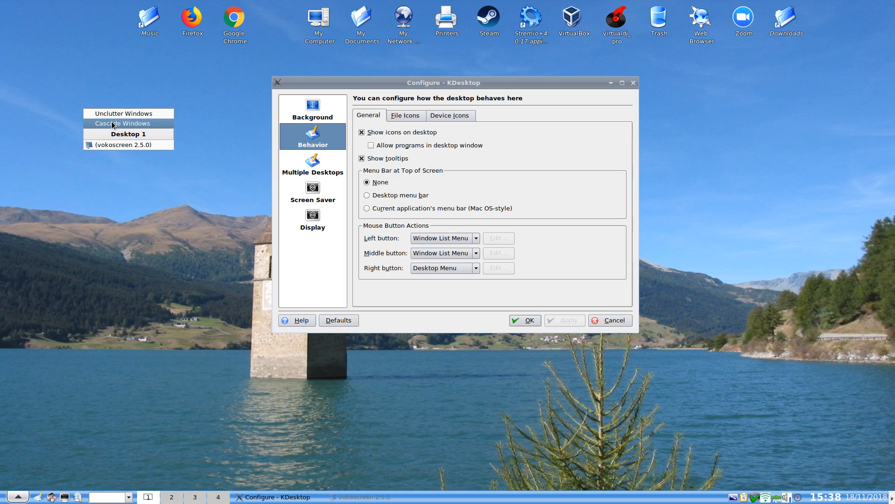
pyautogui.moveTo(117, 144)
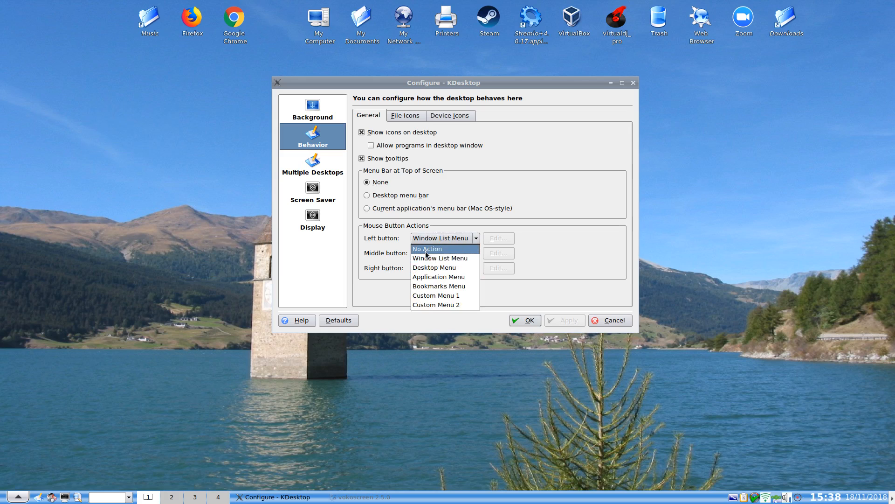
pyautogui.click(313, 164)
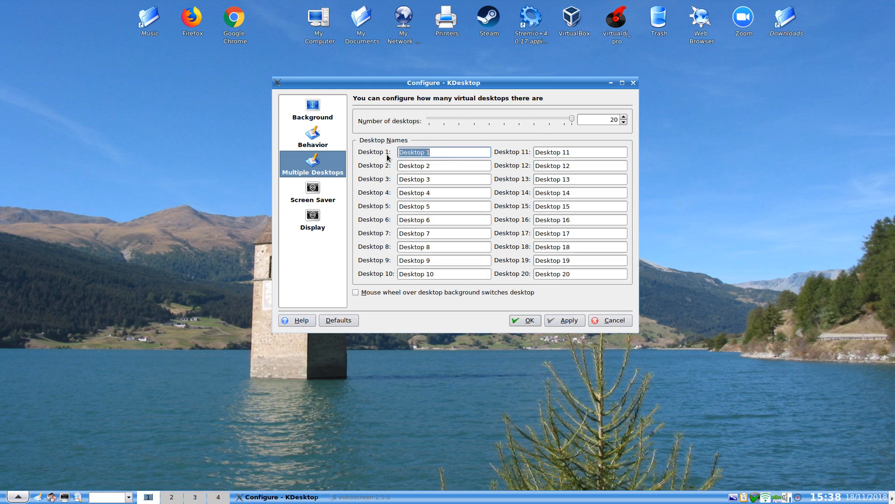
# Name the four desktops earth, wind, water and air, apply, and close the settings with OK
pyautogui.write('earth')
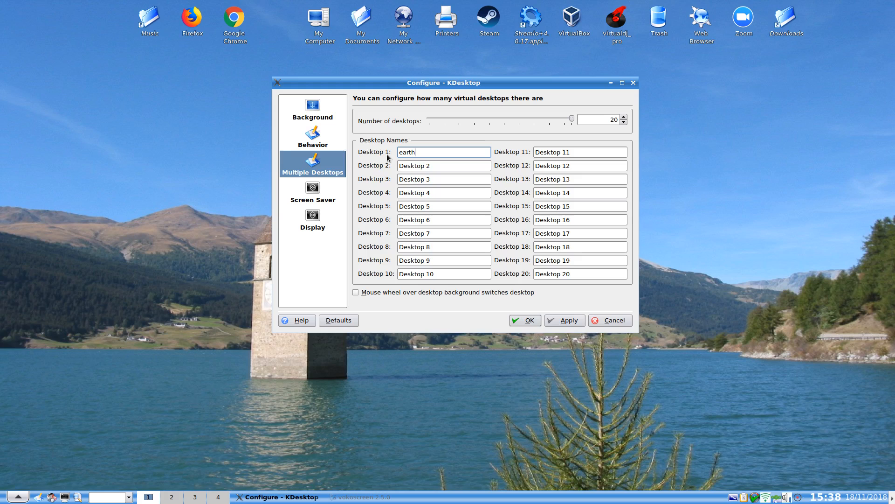
pyautogui.write('wind')
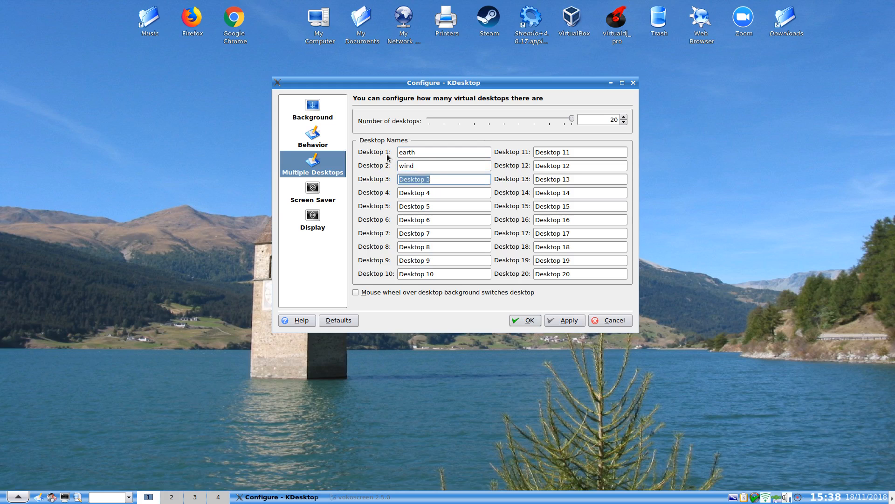
pyautogui.write('water')
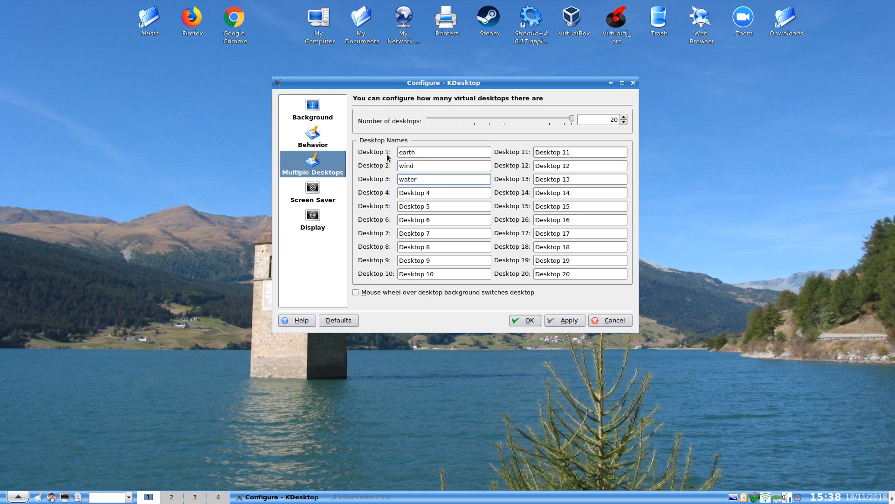
pyautogui.write('ao')
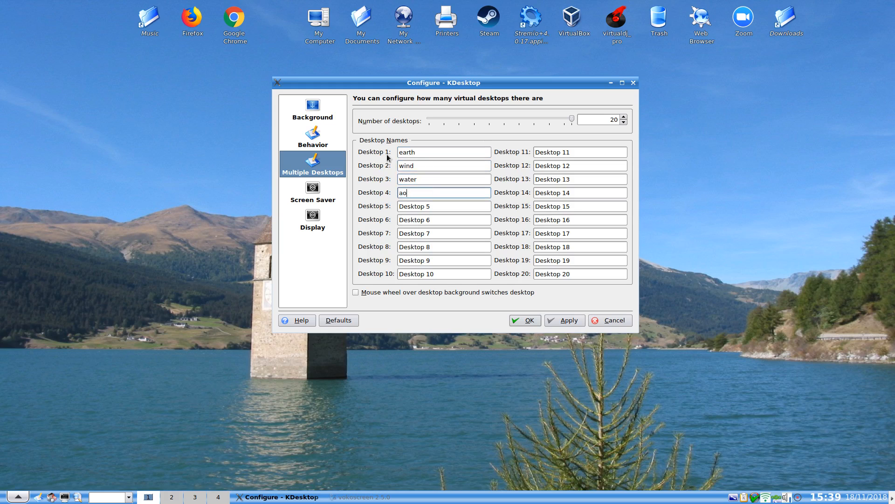
pyautogui.write('ir')
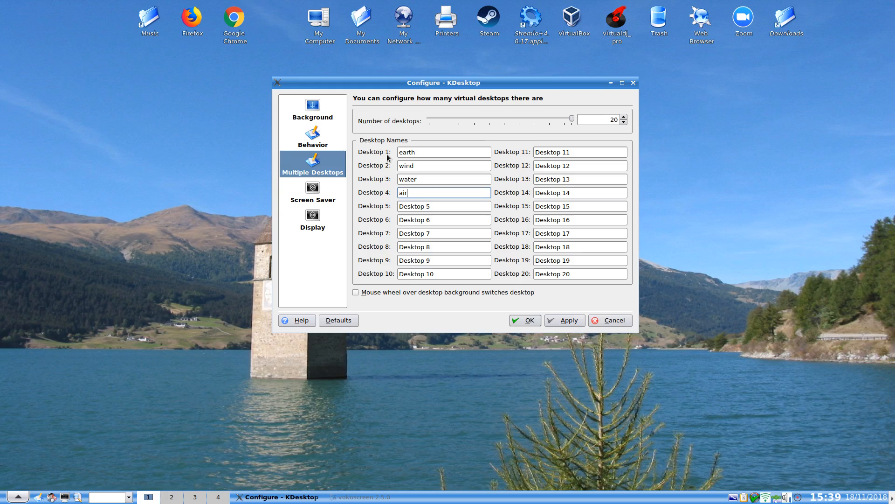
pyautogui.moveTo(576, 114)
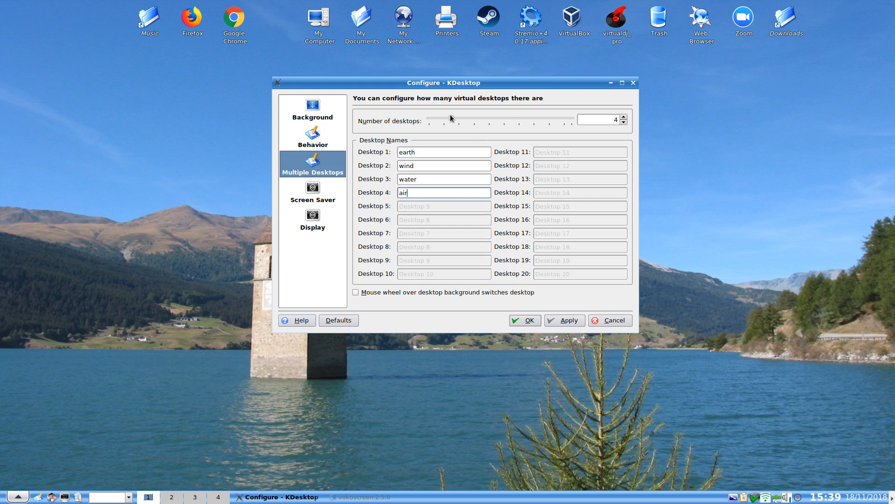
pyautogui.click(564, 320)
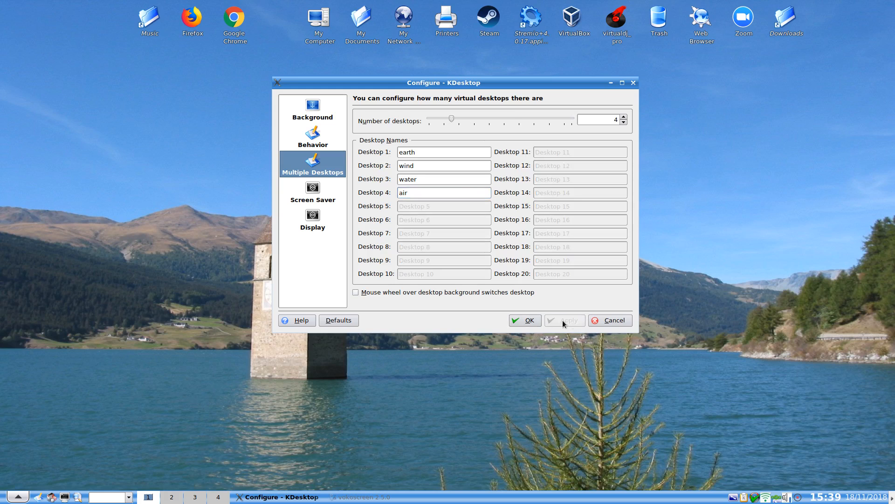
pyautogui.click(524, 320)
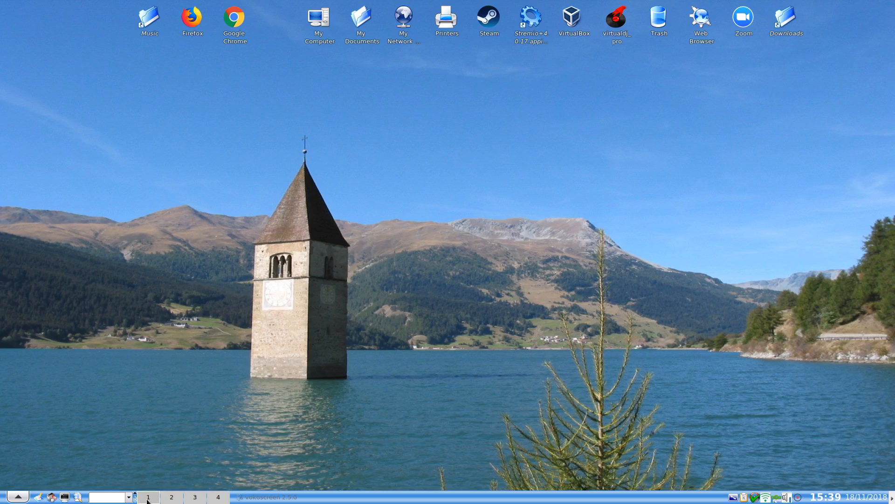
pyautogui.moveTo(147, 496)
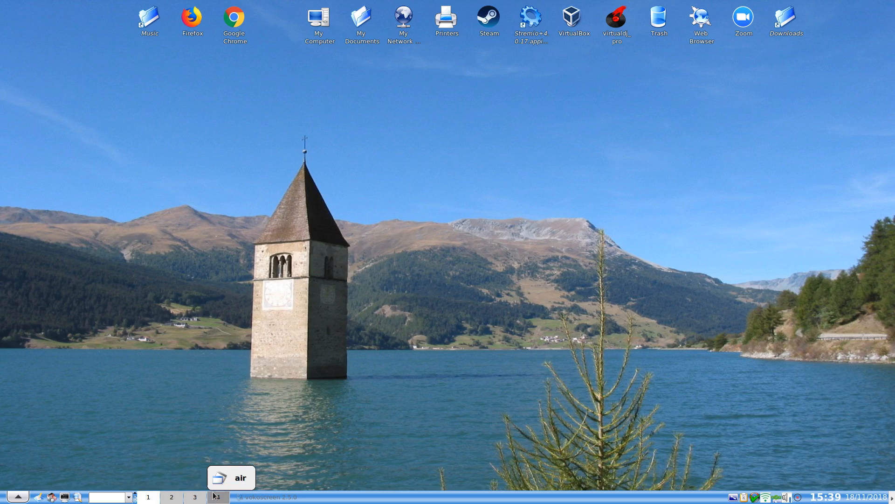
# Bring up the desktop context menu after checking desktop 4 reads air
pyautogui.rightClick(360, 172)
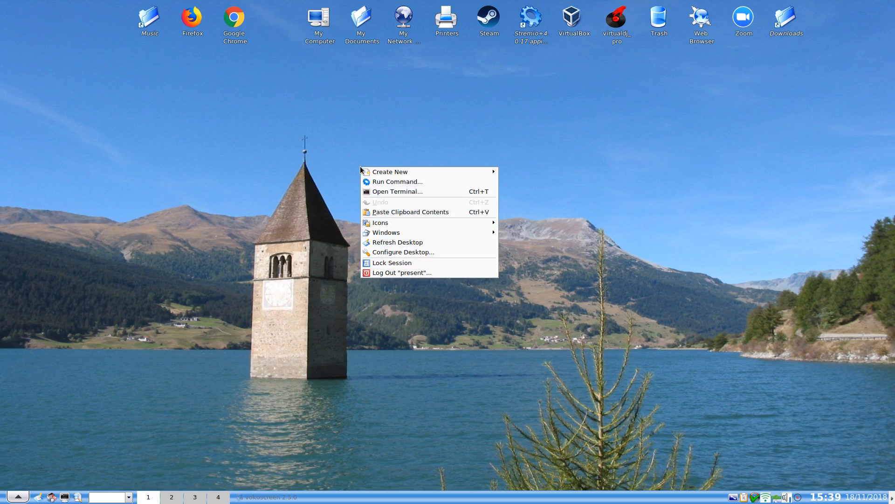
pyautogui.moveTo(403, 252)
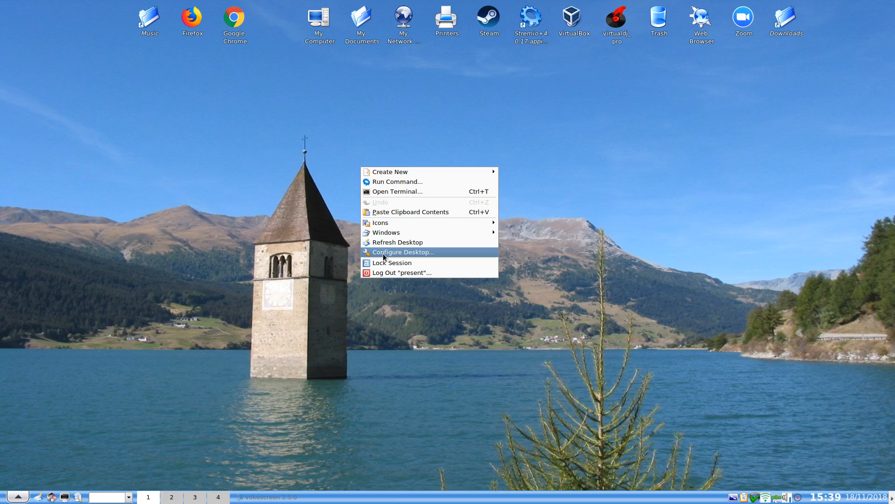
# In Configure Desktop, select the BinaryRing screen saver, then move to the Display settings
pyautogui.click(403, 252)
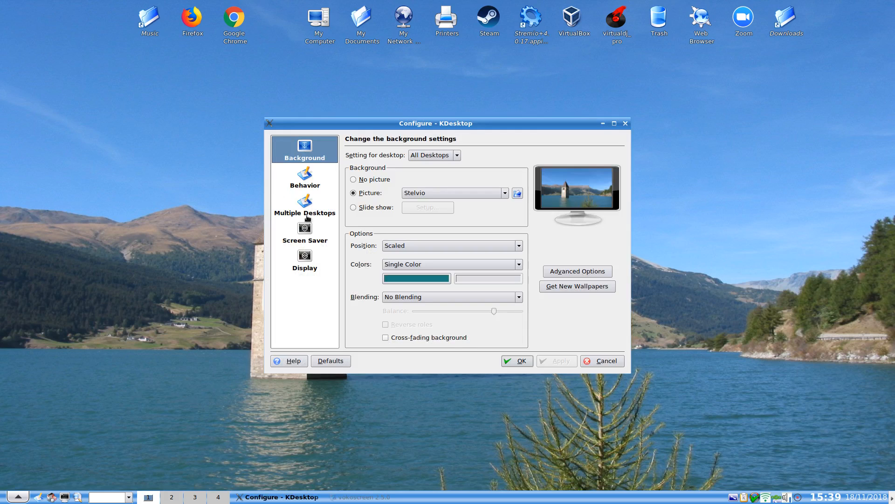
pyautogui.click(304, 231)
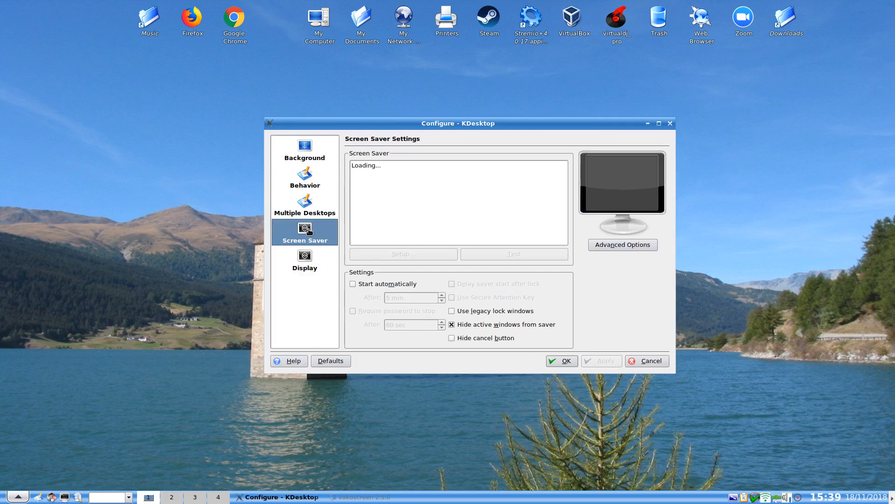
pyautogui.moveTo(410, 219)
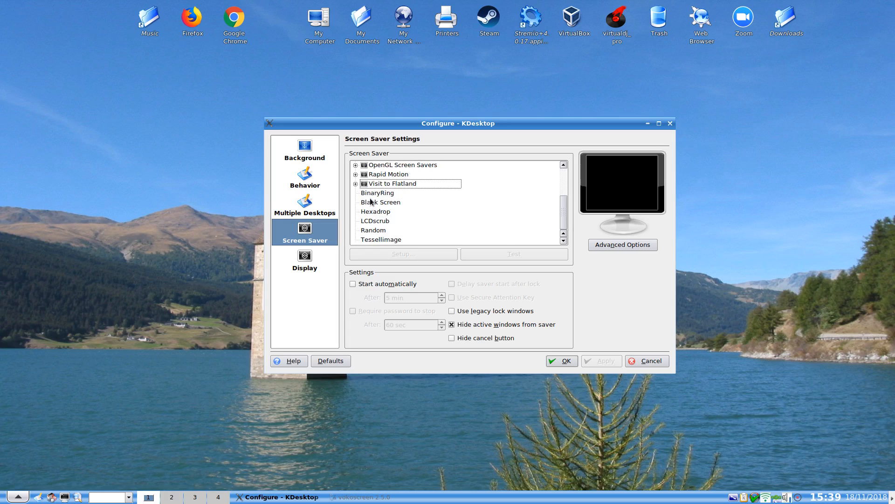
pyautogui.click(378, 192)
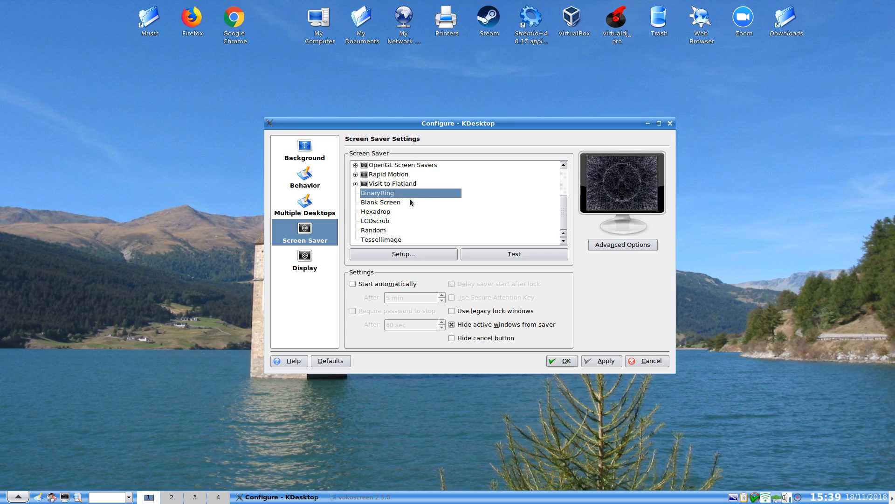
pyautogui.scroll(3)
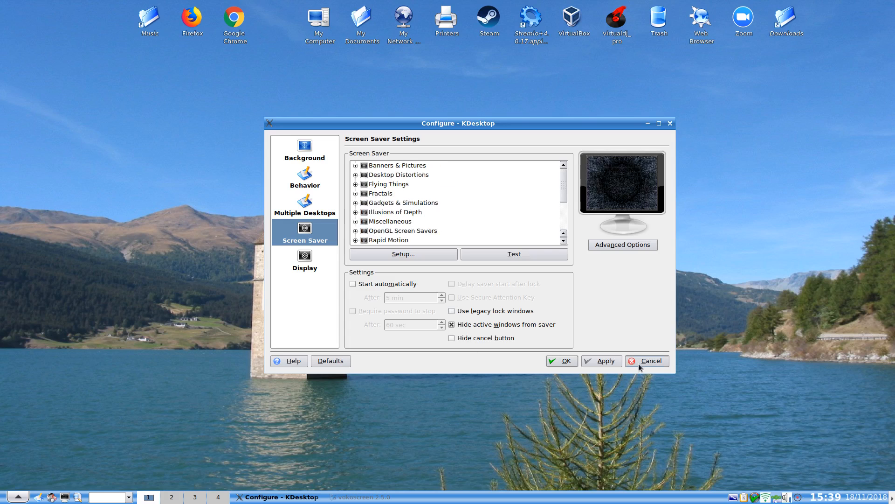
pyautogui.click(304, 258)
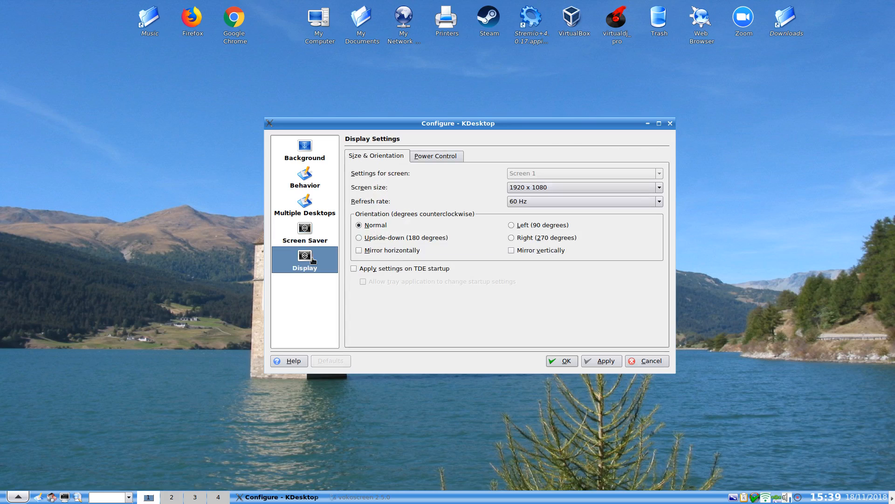
pyautogui.moveTo(399, 239)
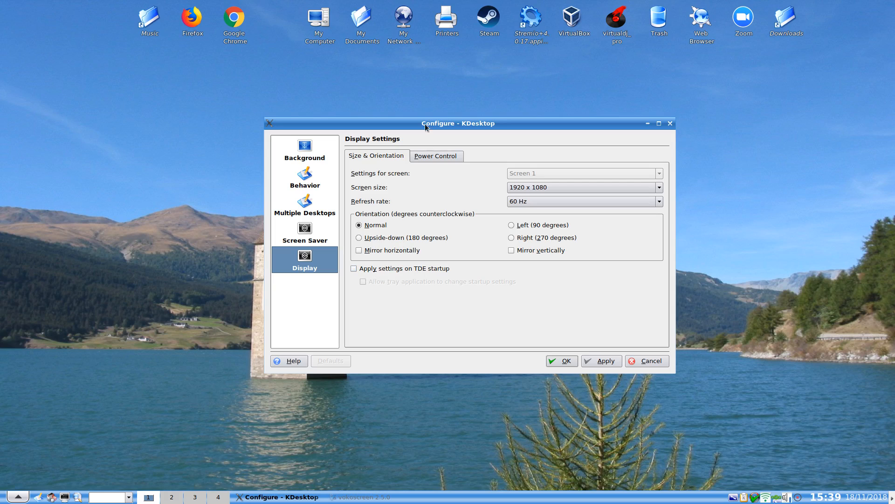
pyautogui.click(658, 186)
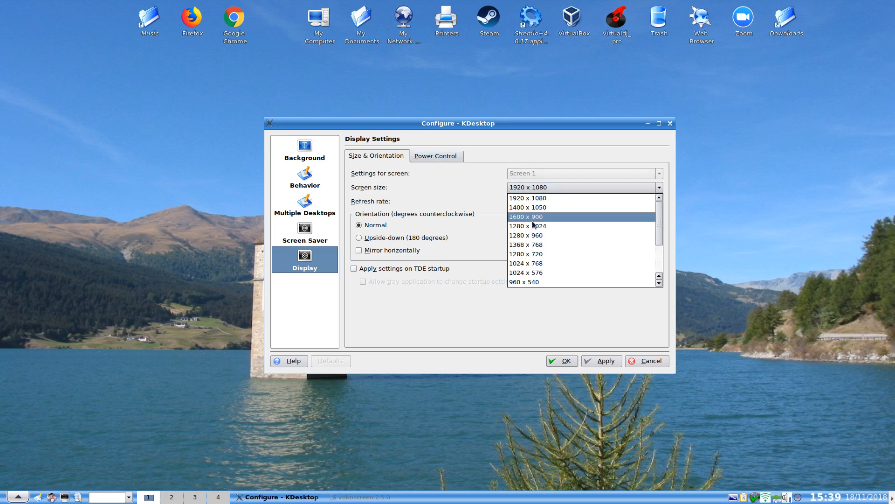
pyautogui.scroll(-3)
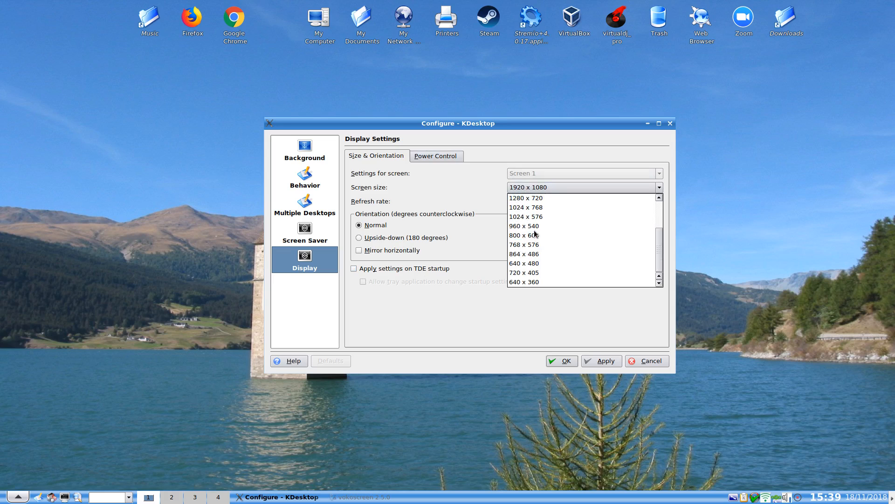
pyautogui.moveTo(534, 282)
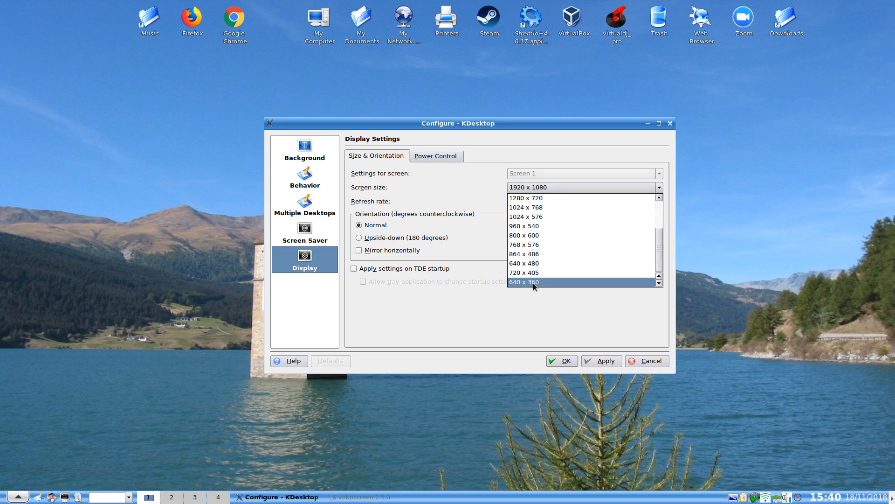
pyautogui.scroll(3)
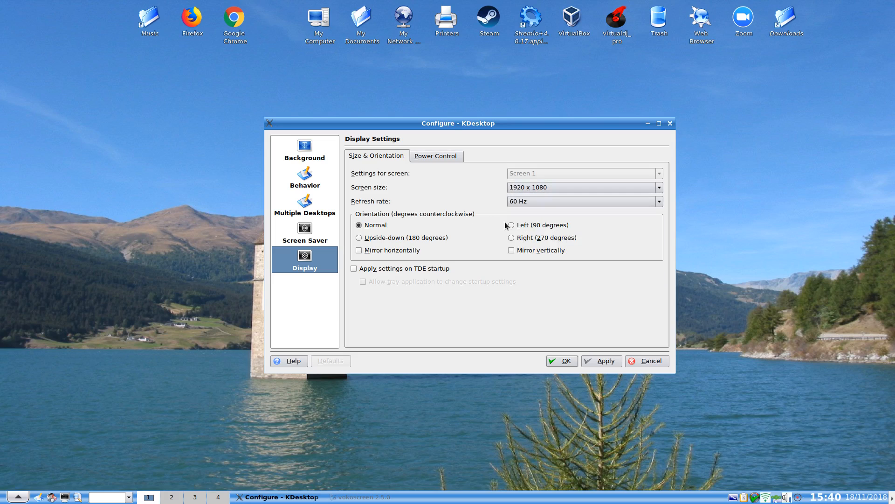
pyautogui.click(658, 201)
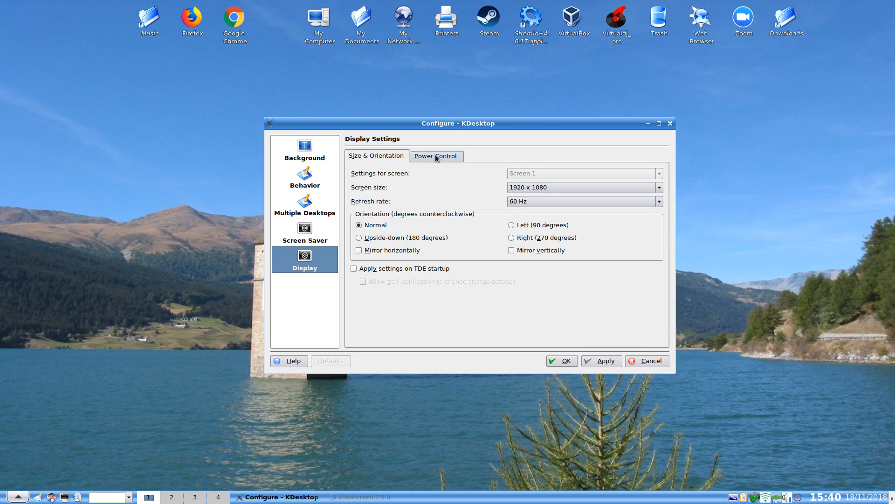
# Review the Power Control and Size & Orientation display pages, then close the Configure dialog
pyautogui.click(435, 156)
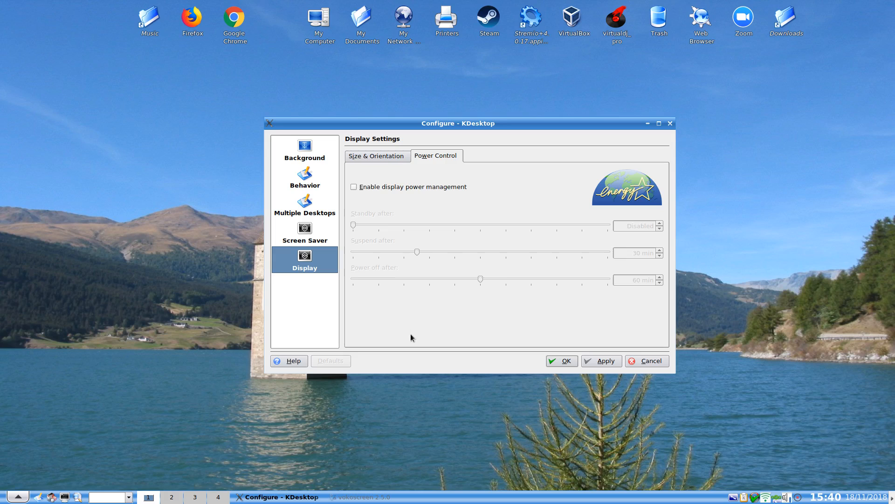
pyautogui.click(376, 155)
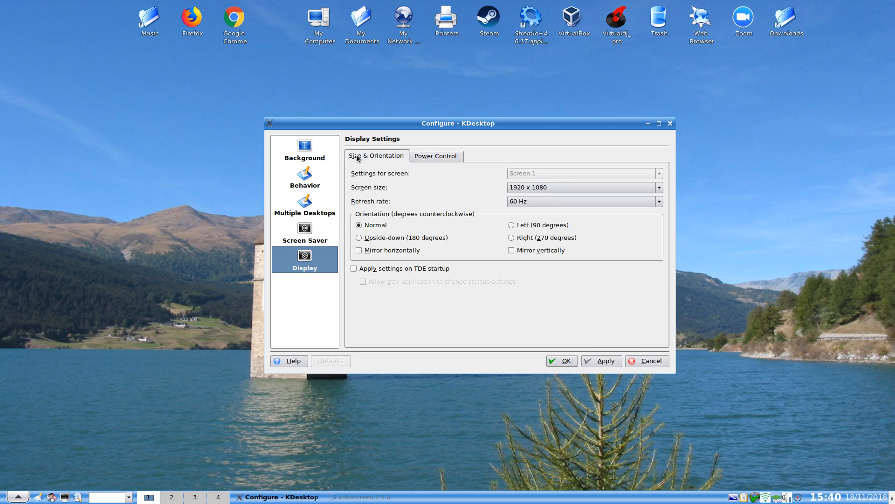
pyautogui.moveTo(381, 276)
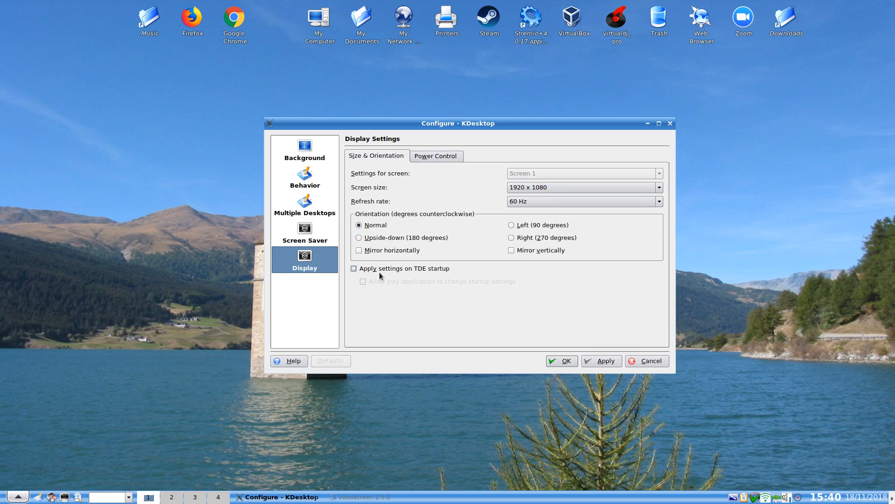
pyautogui.moveTo(495, 306)
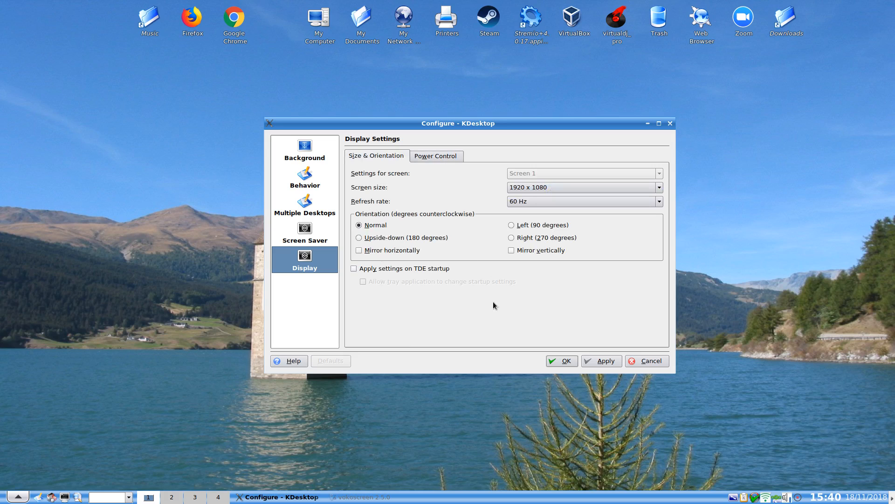
pyautogui.moveTo(544, 337)
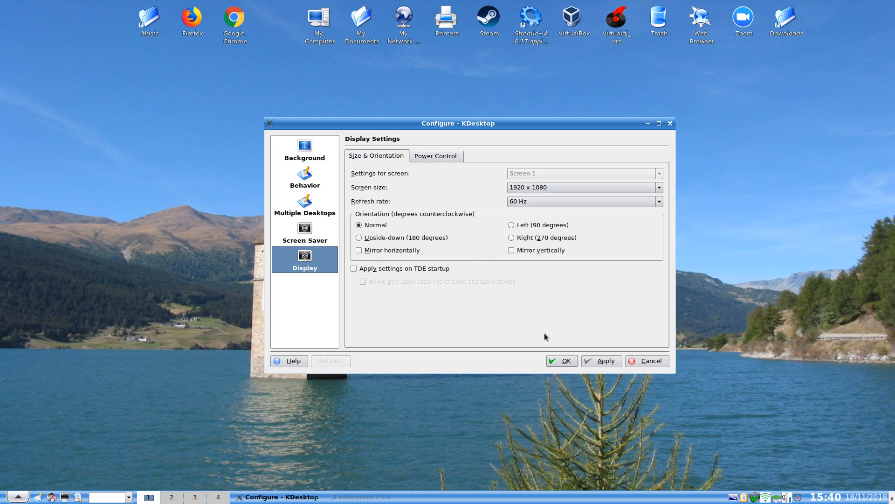
pyautogui.click(560, 359)
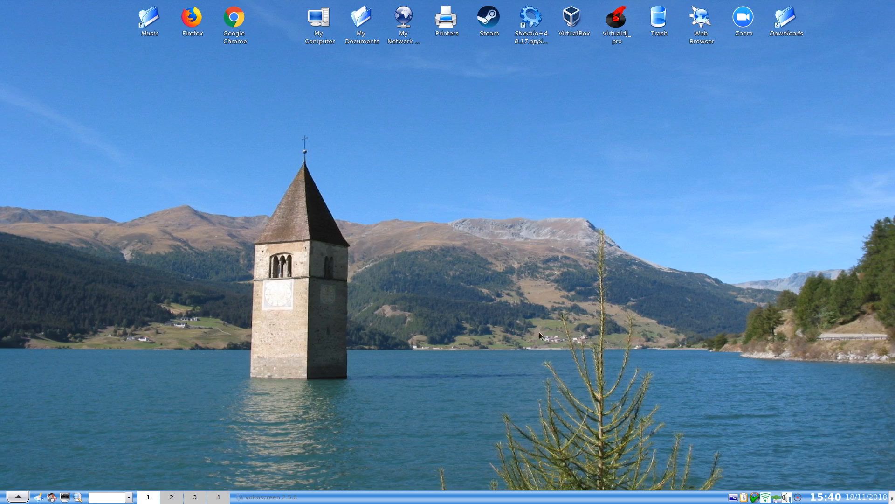
pyautogui.moveTo(799, 493)
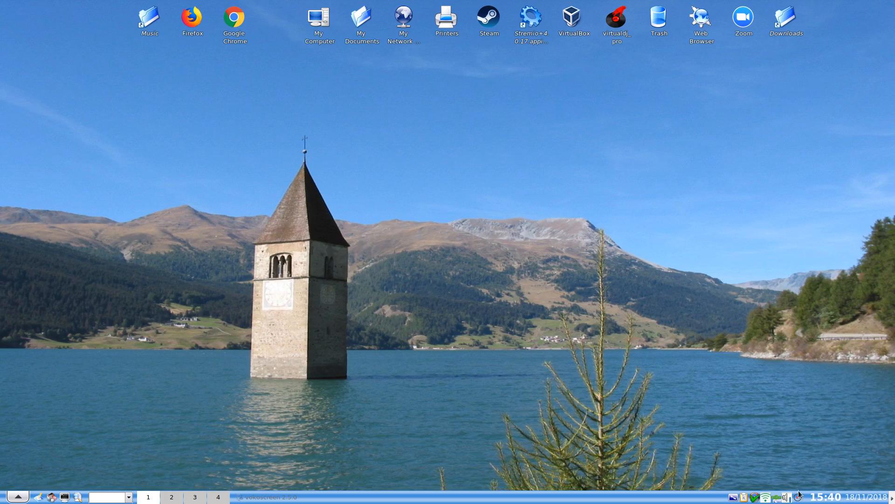
pyautogui.moveTo(799, 495)
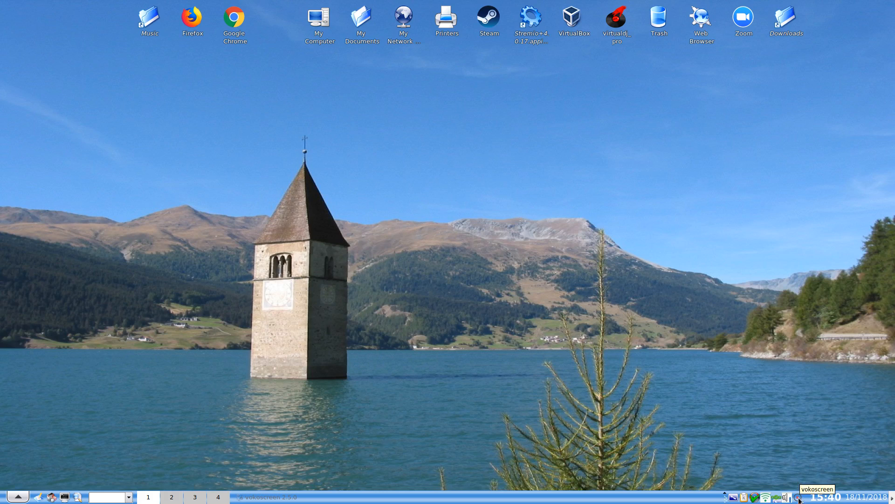
# Show the vokoscreen tray icon's menu with its Stop option
pyautogui.rightClick(803, 497)
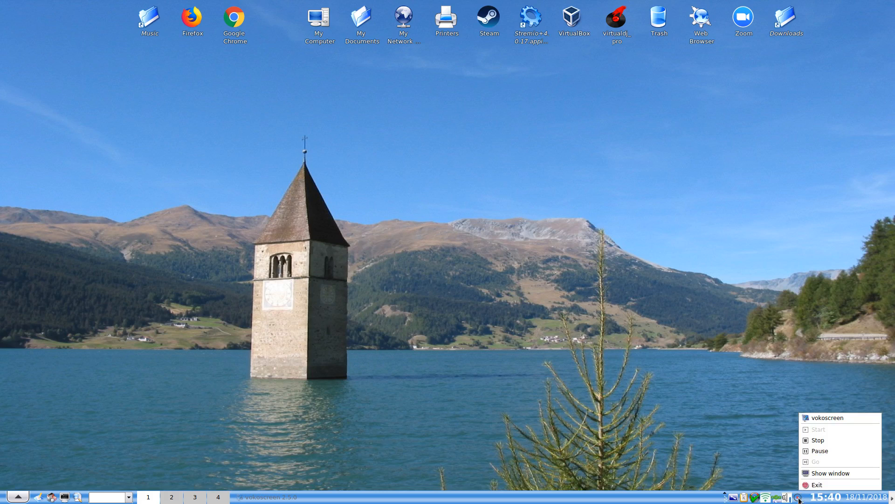
pyautogui.moveTo(818, 439)
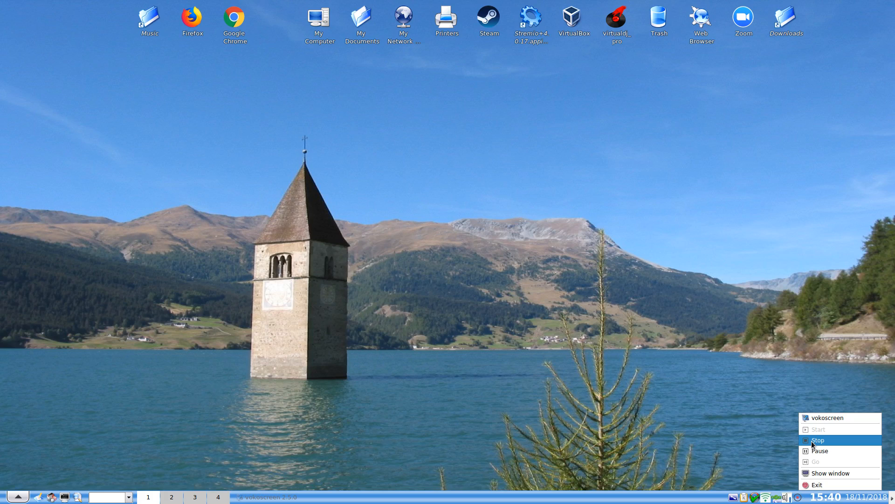